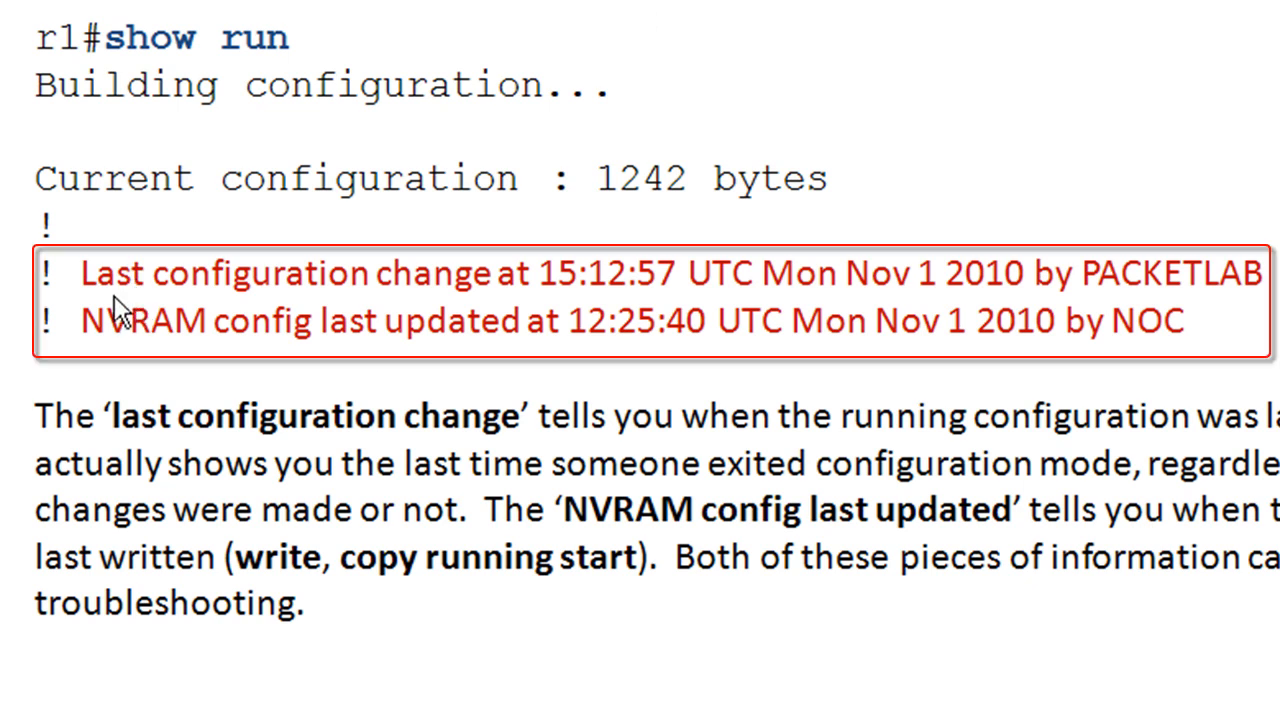
mouse_move(510, 312)
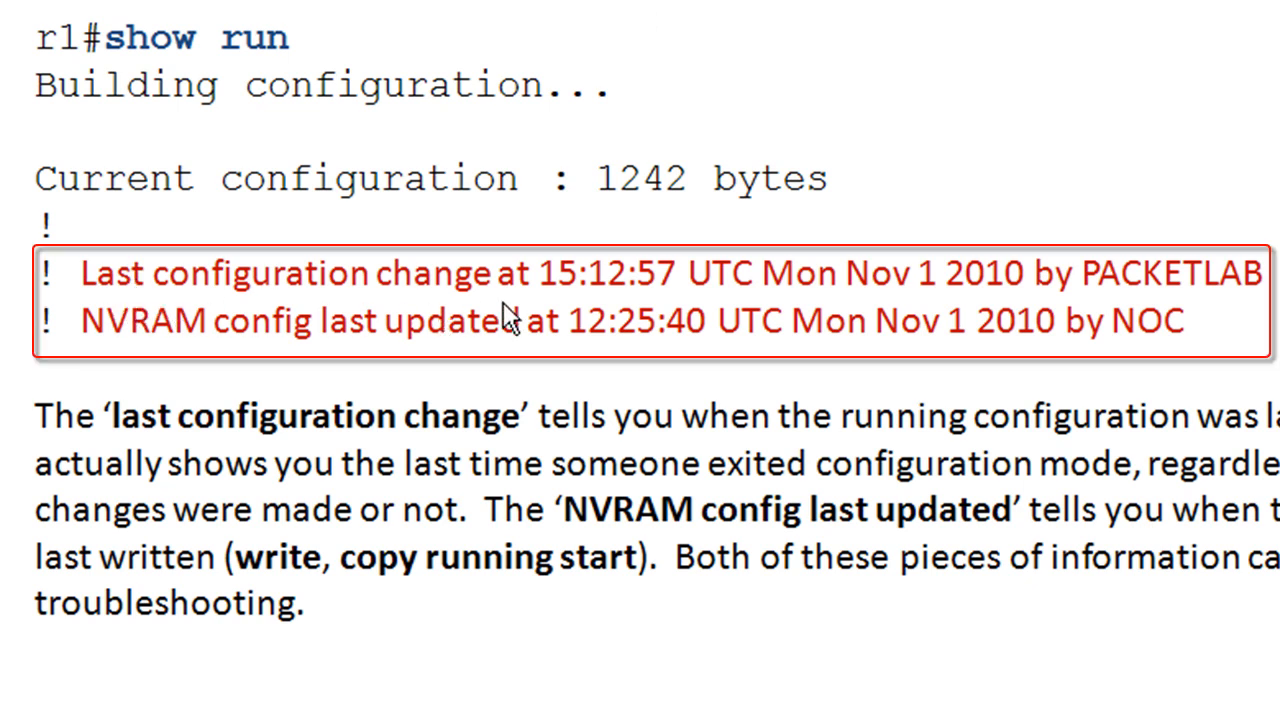
mouse_move(805, 310)
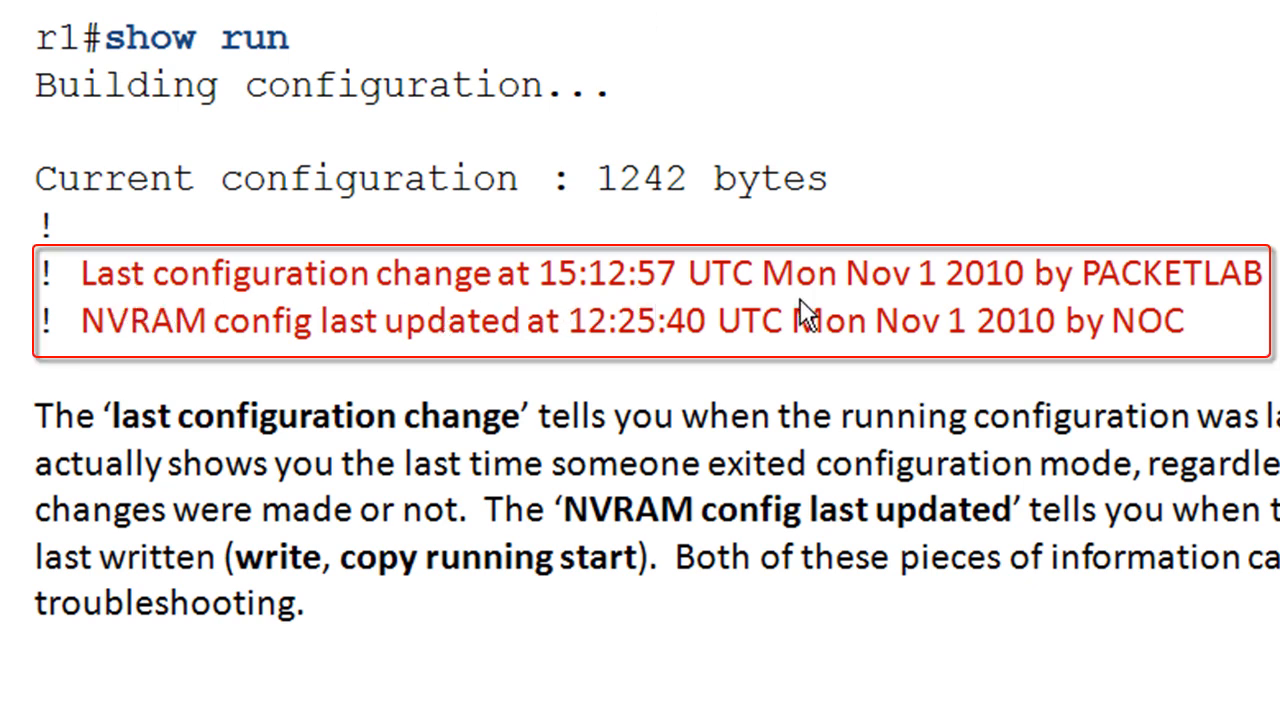
mouse_move(1145, 305)
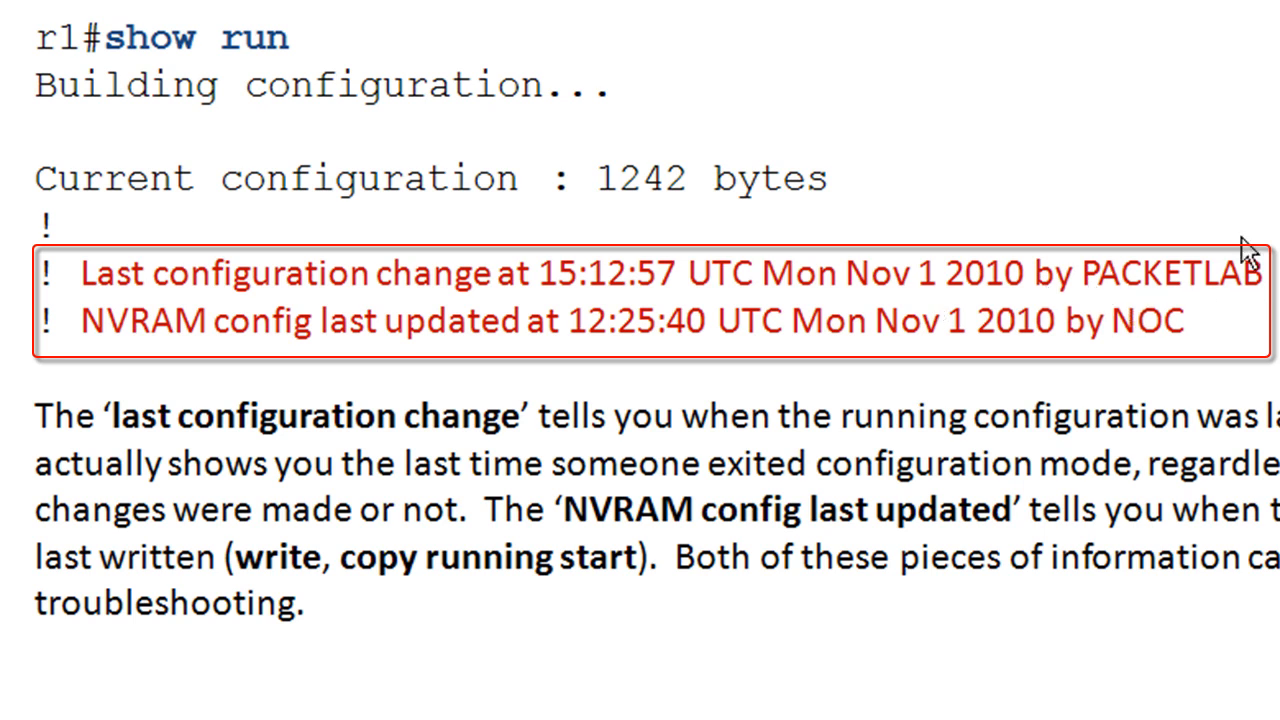
mouse_move(266, 360)
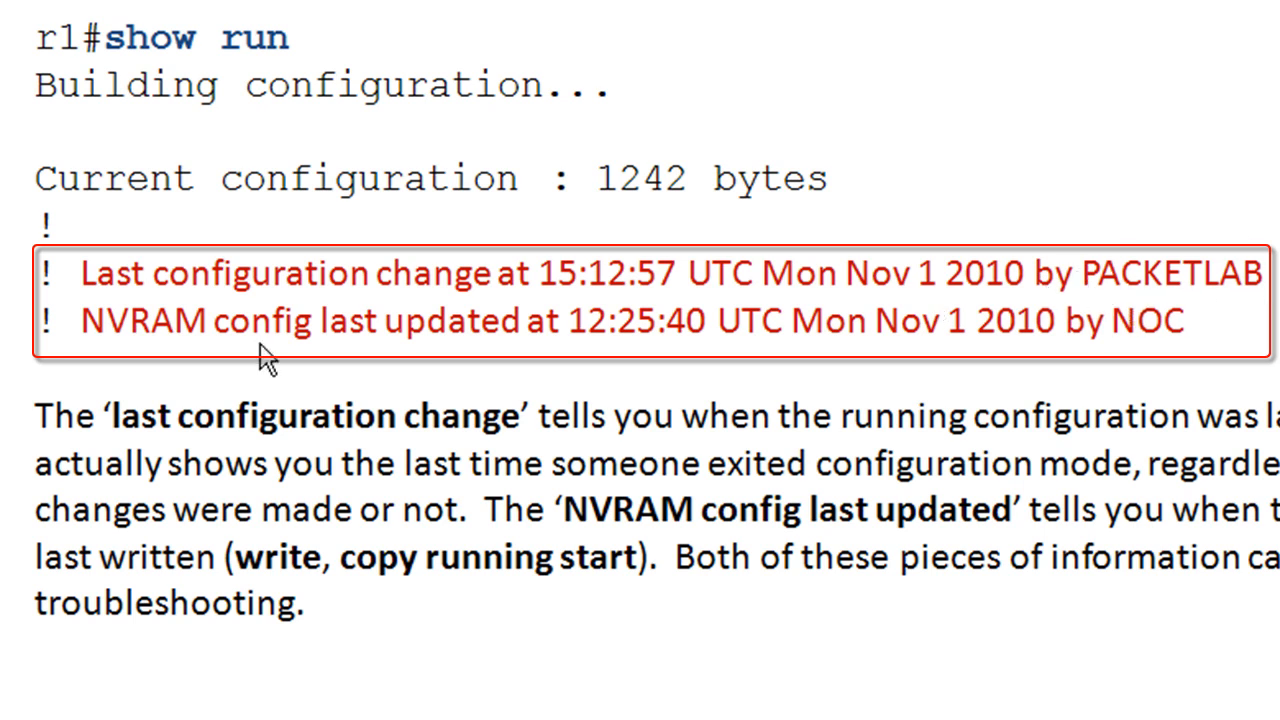
mouse_move(152, 335)
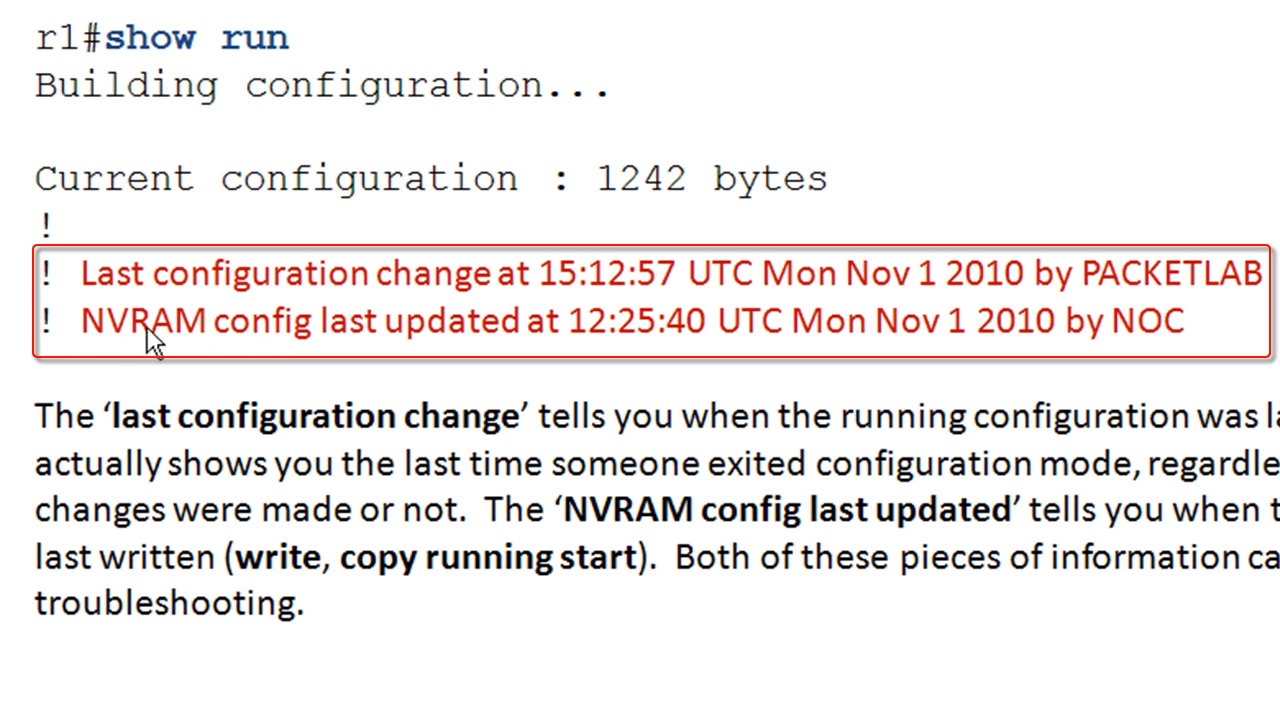
mouse_move(570, 350)
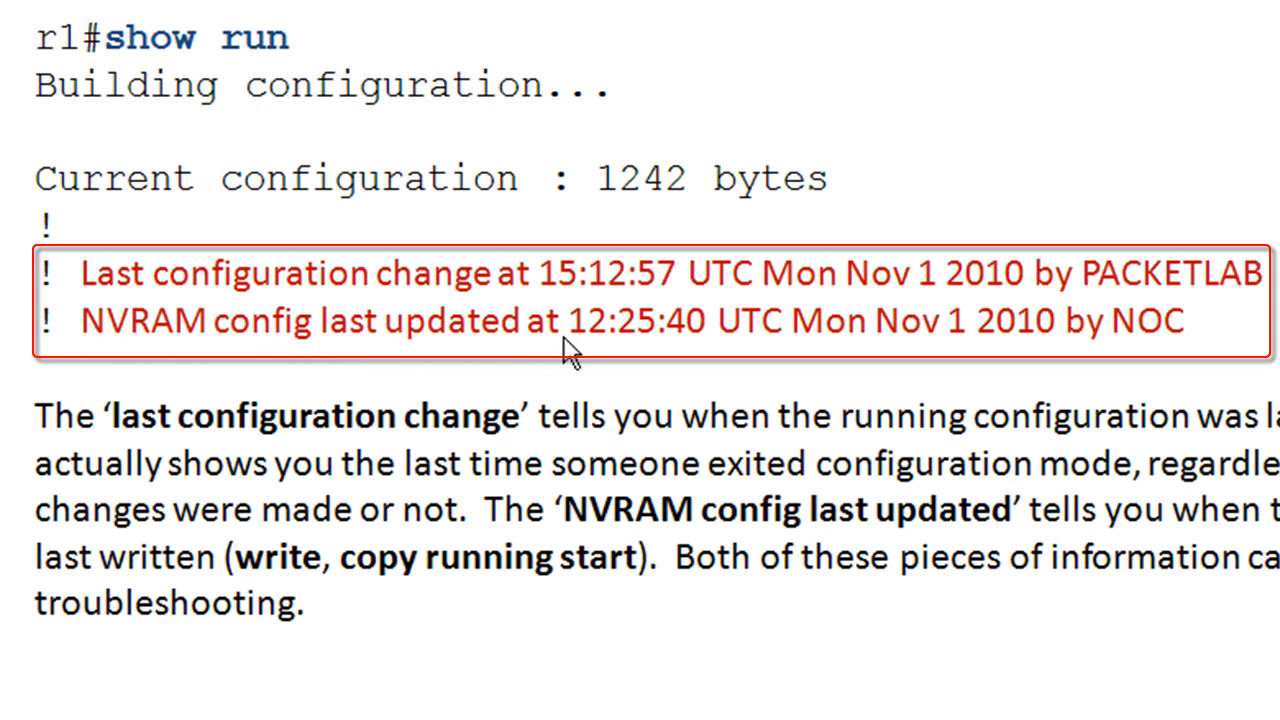
mouse_move(1188, 355)
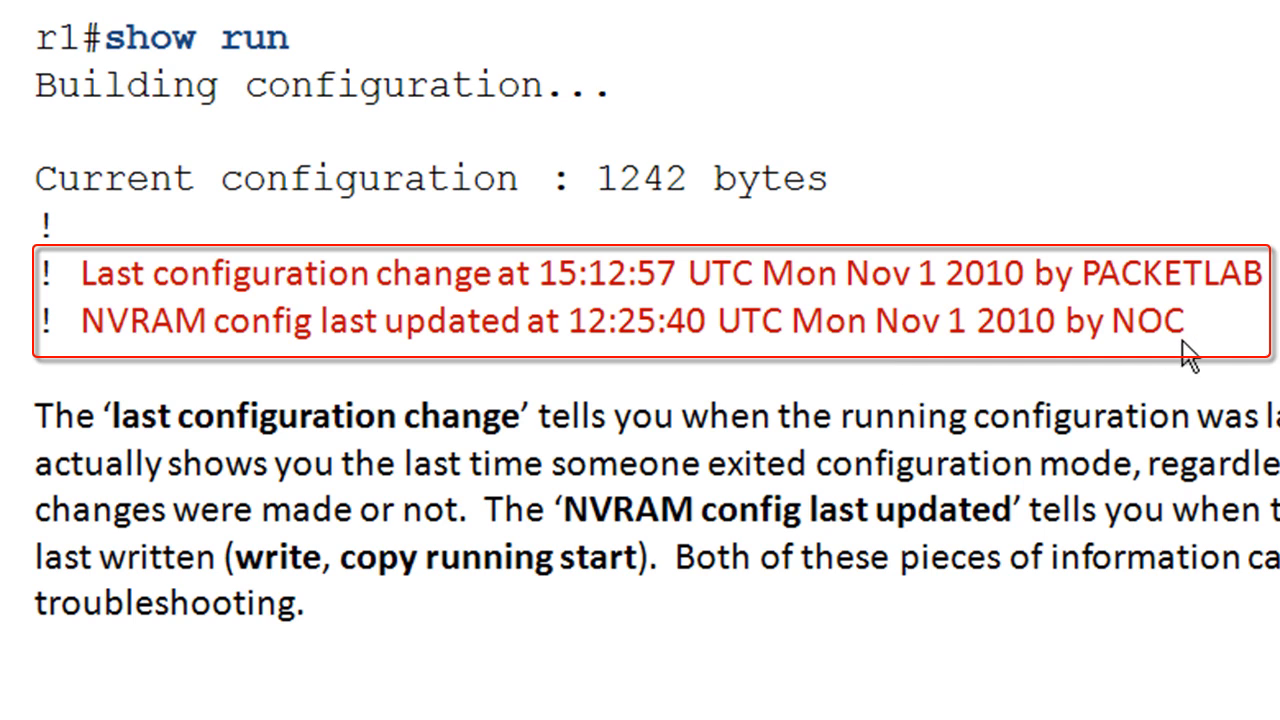
mouse_move(1124, 365)
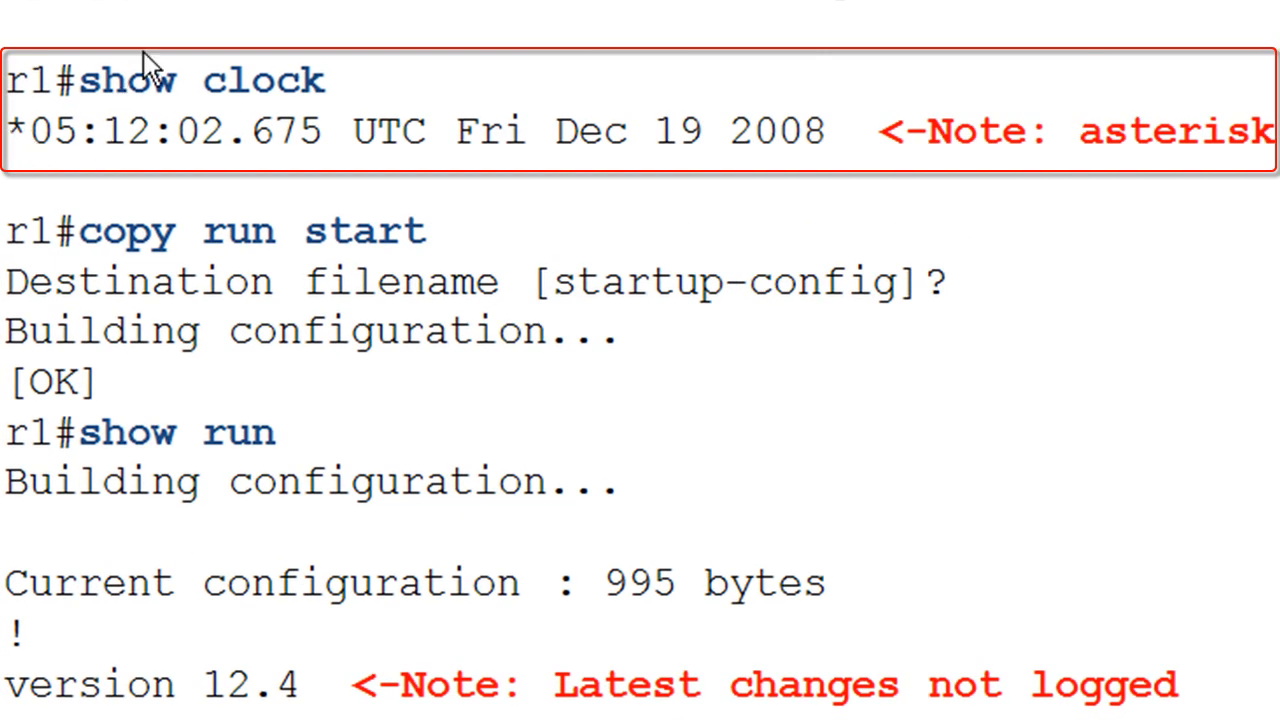
mouse_move(307, 183)
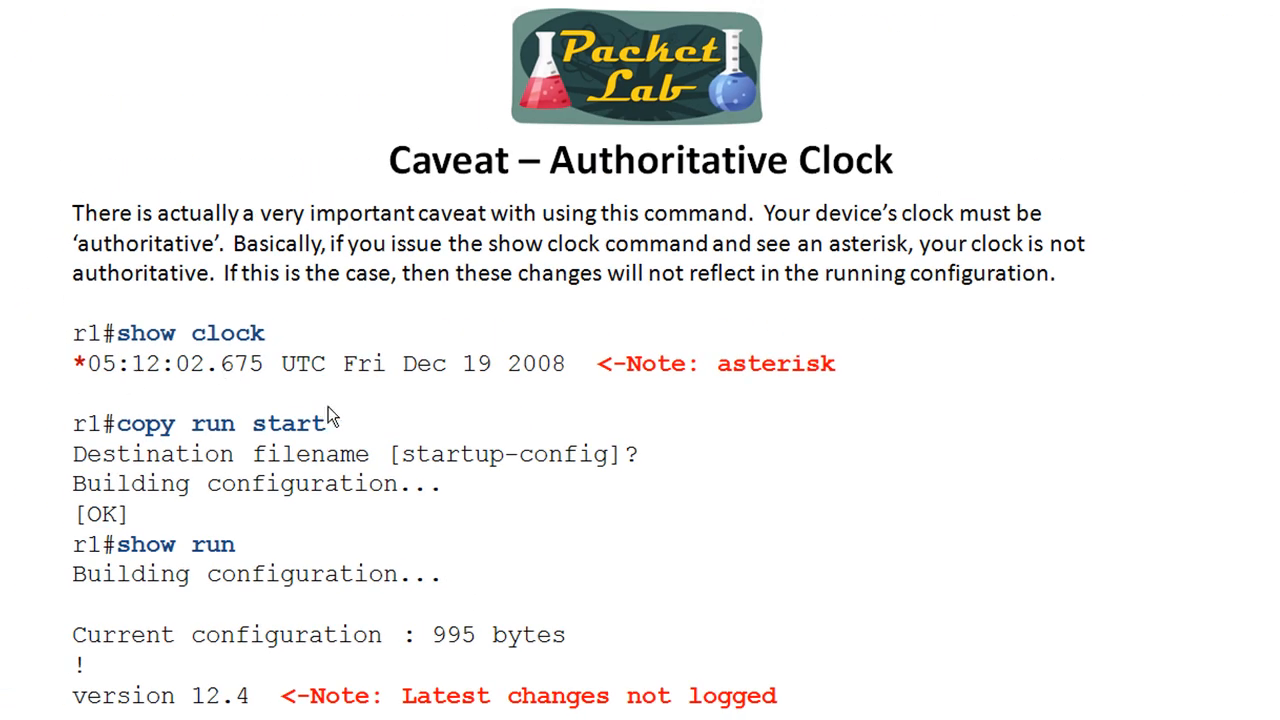
mouse_move(105, 390)
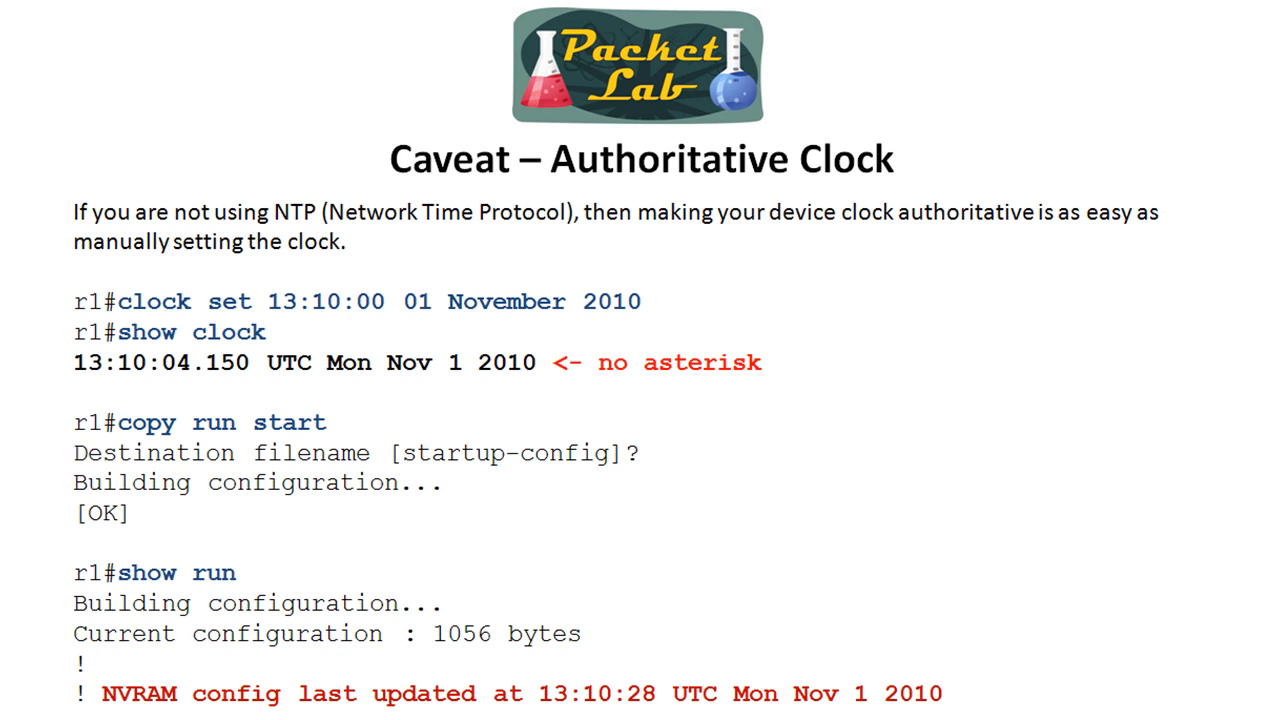
mouse_move(228, 318)
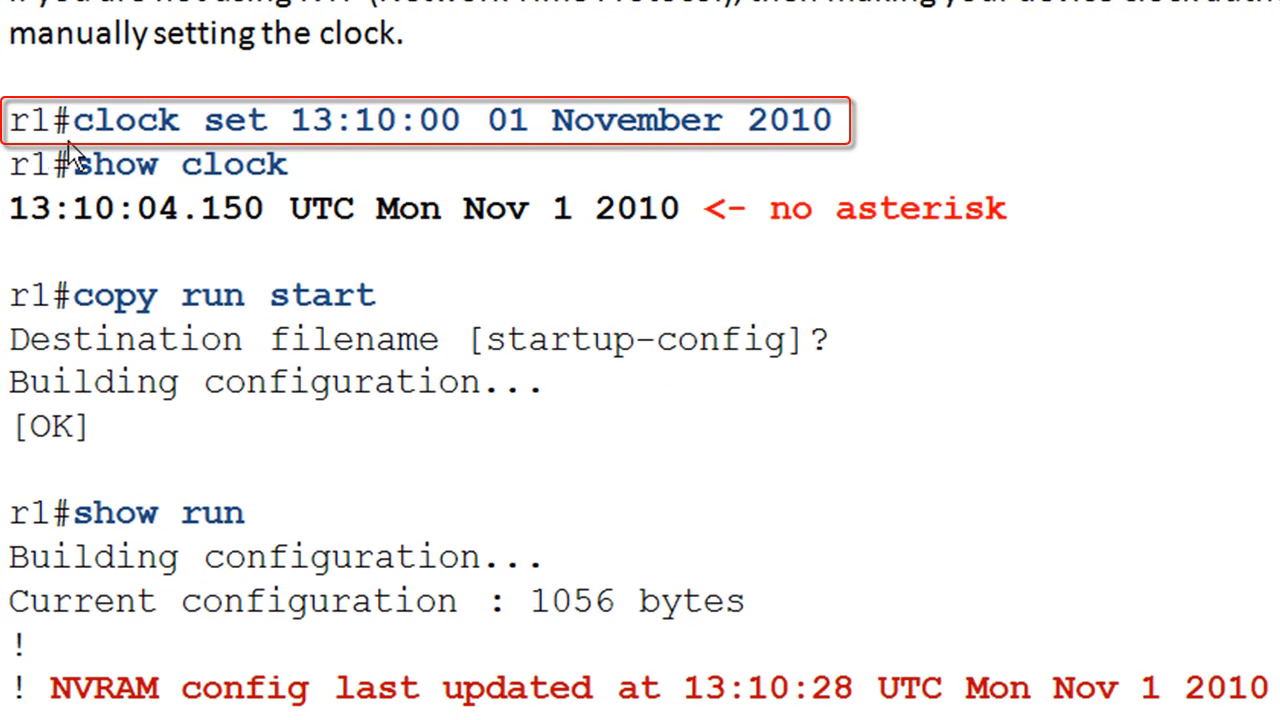
mouse_move(330, 148)
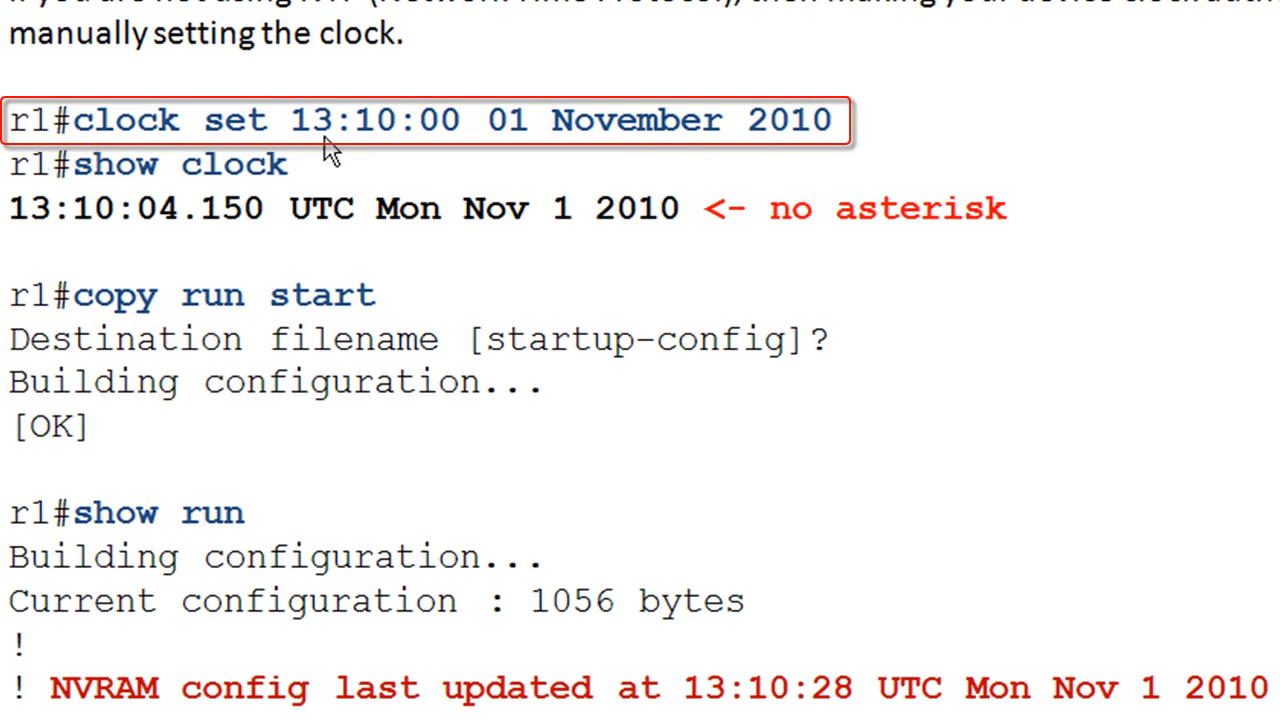
mouse_move(570, 150)
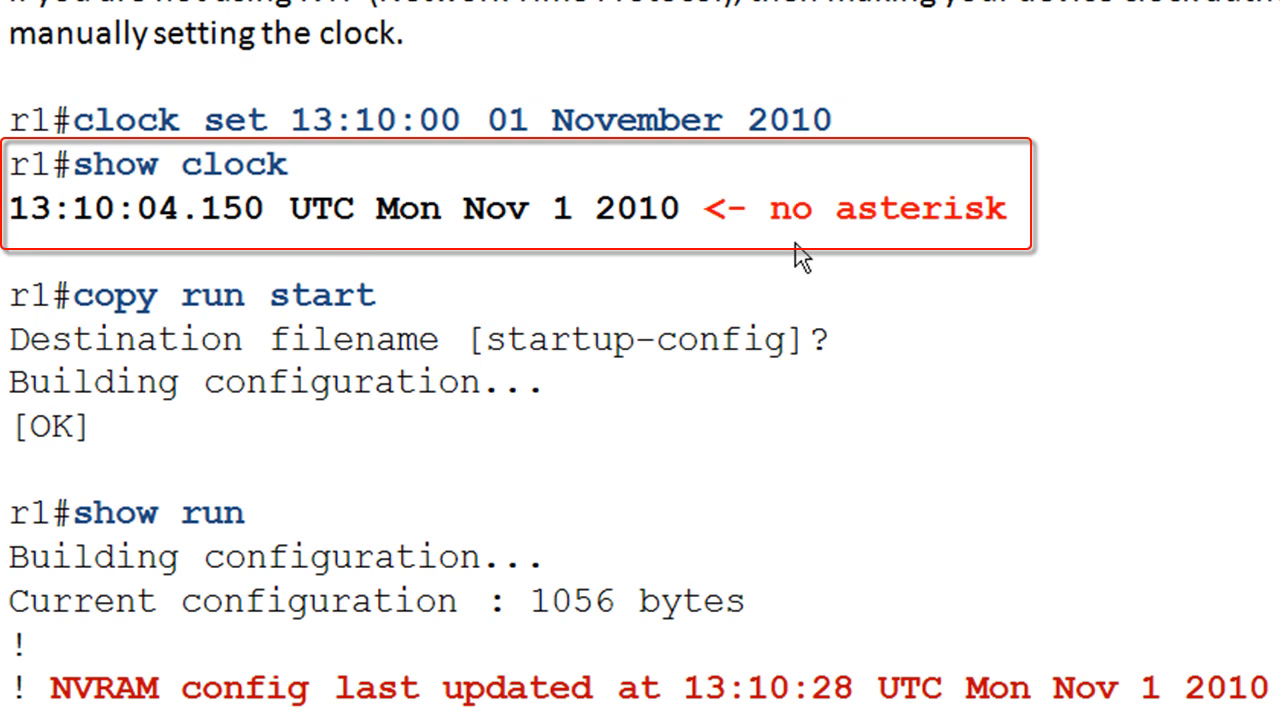
mouse_move(779, 278)
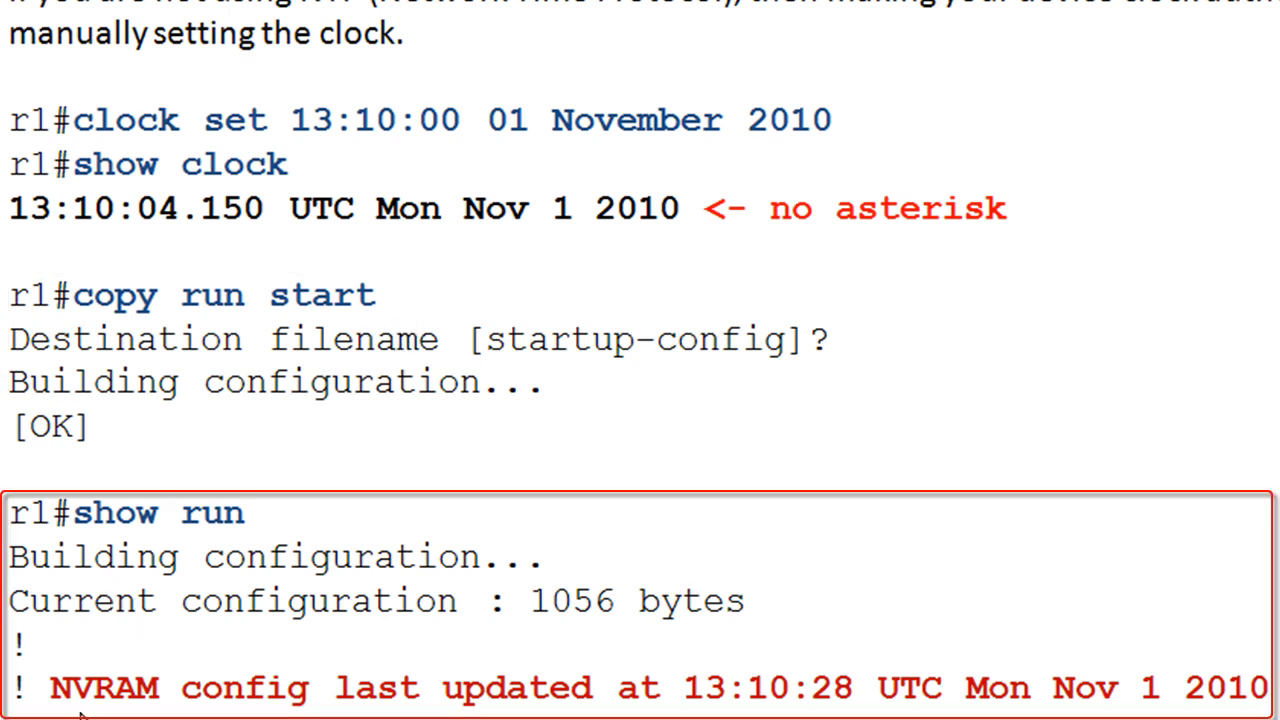
mouse_move(700, 712)
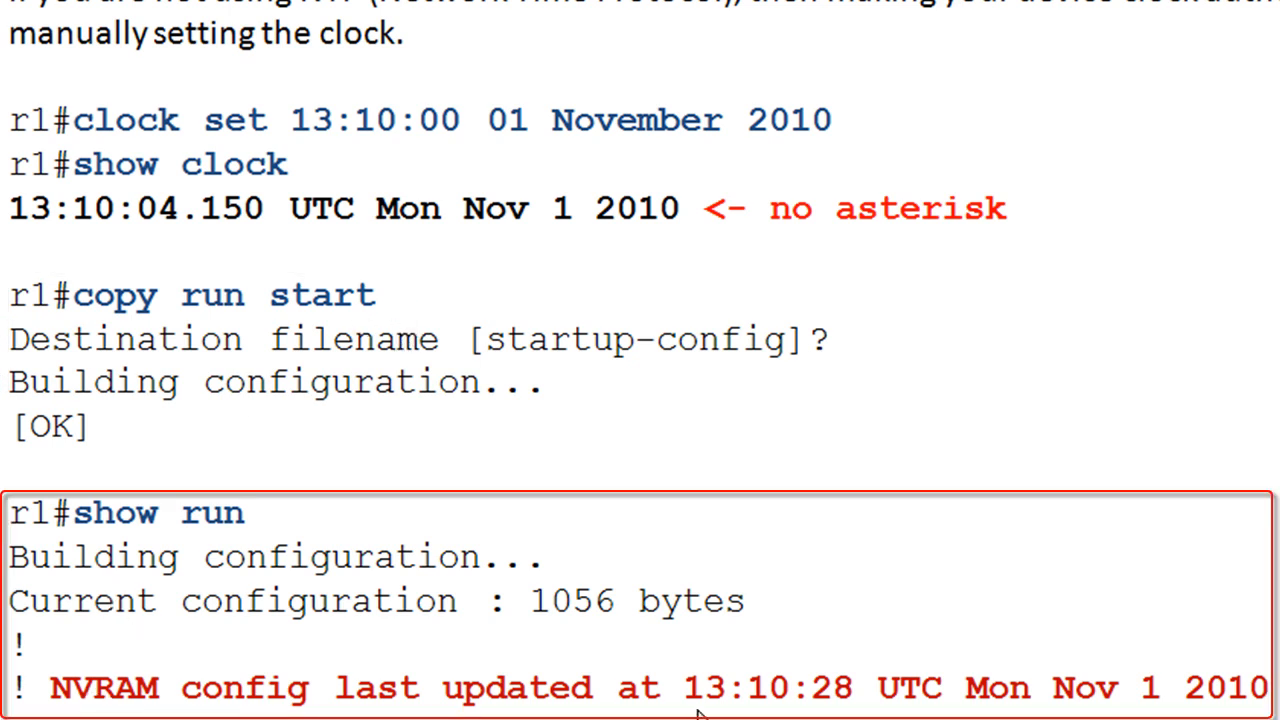
mouse_move(780, 708)
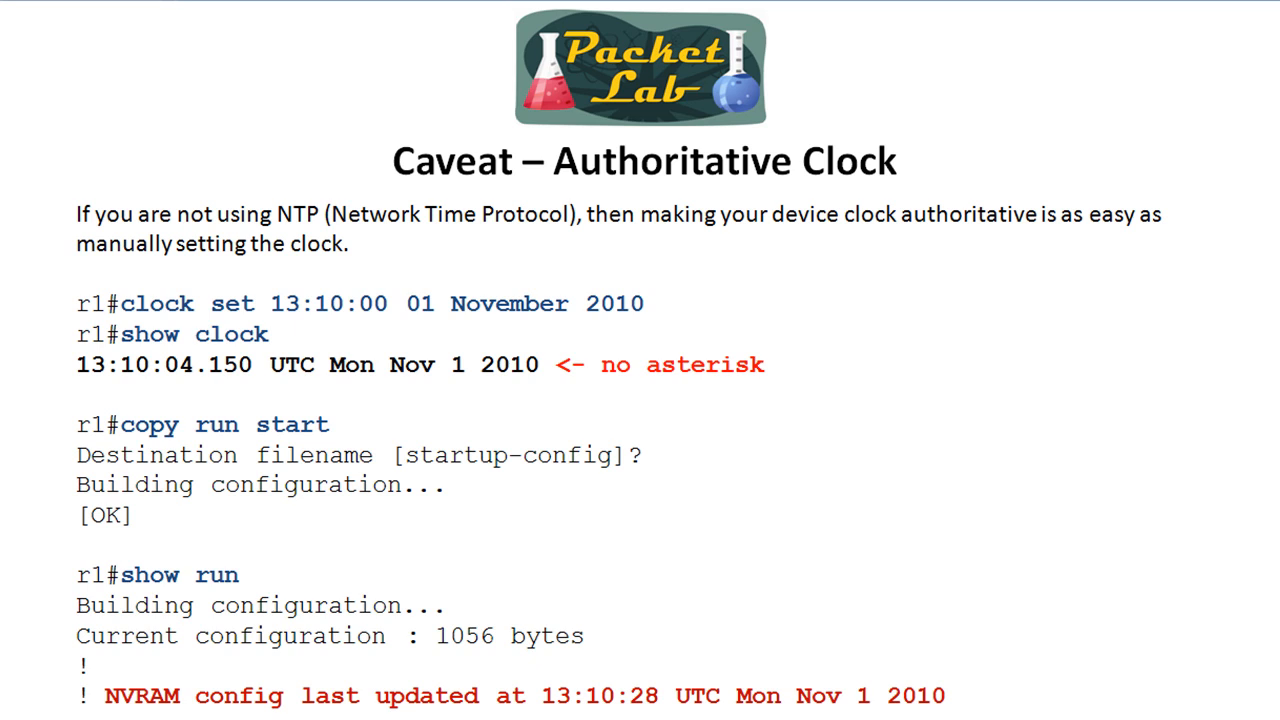
Advance to the 'show run' slide with the conf t / ^Z example and updated Last configuration change line
key(Right)
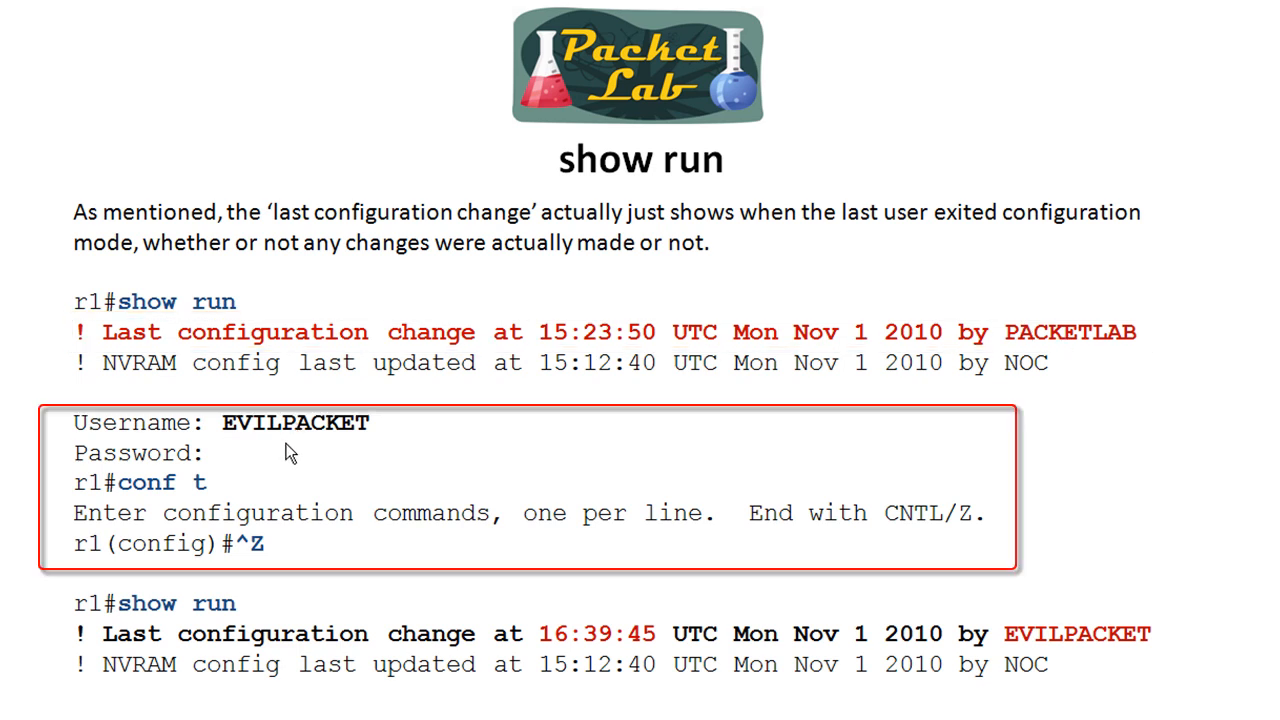
mouse_move(385, 463)
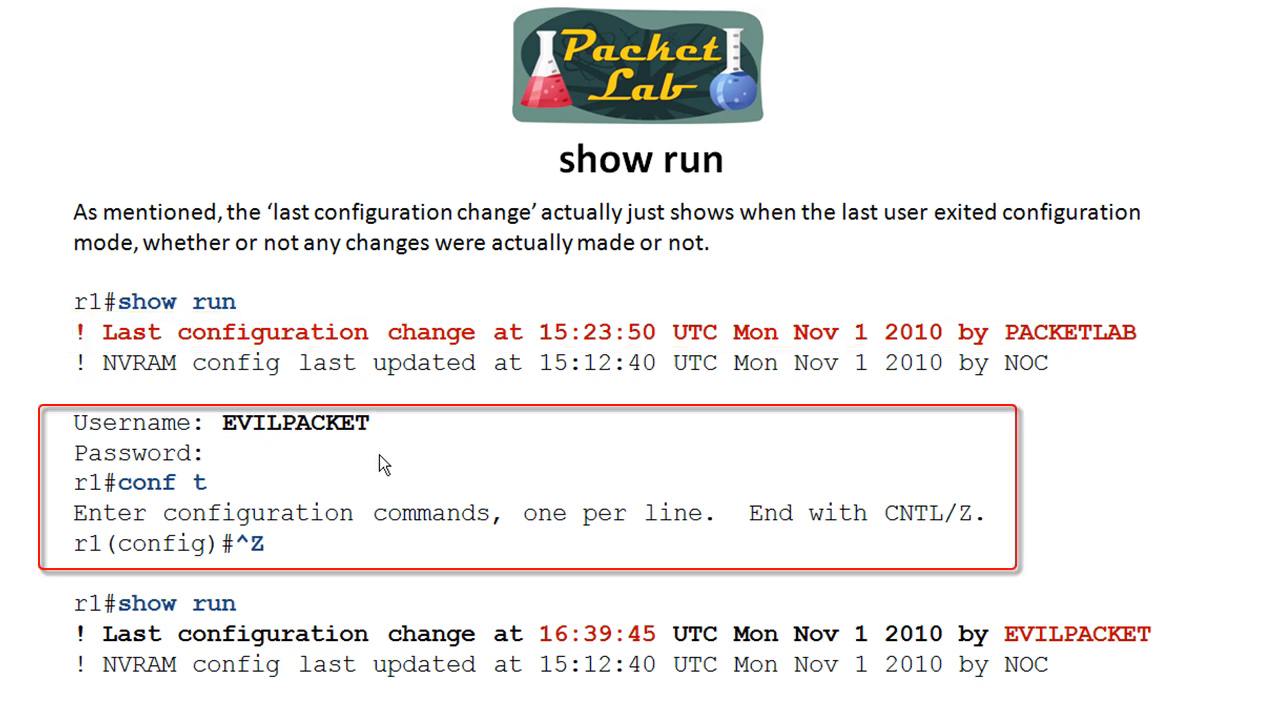
mouse_move(303, 555)
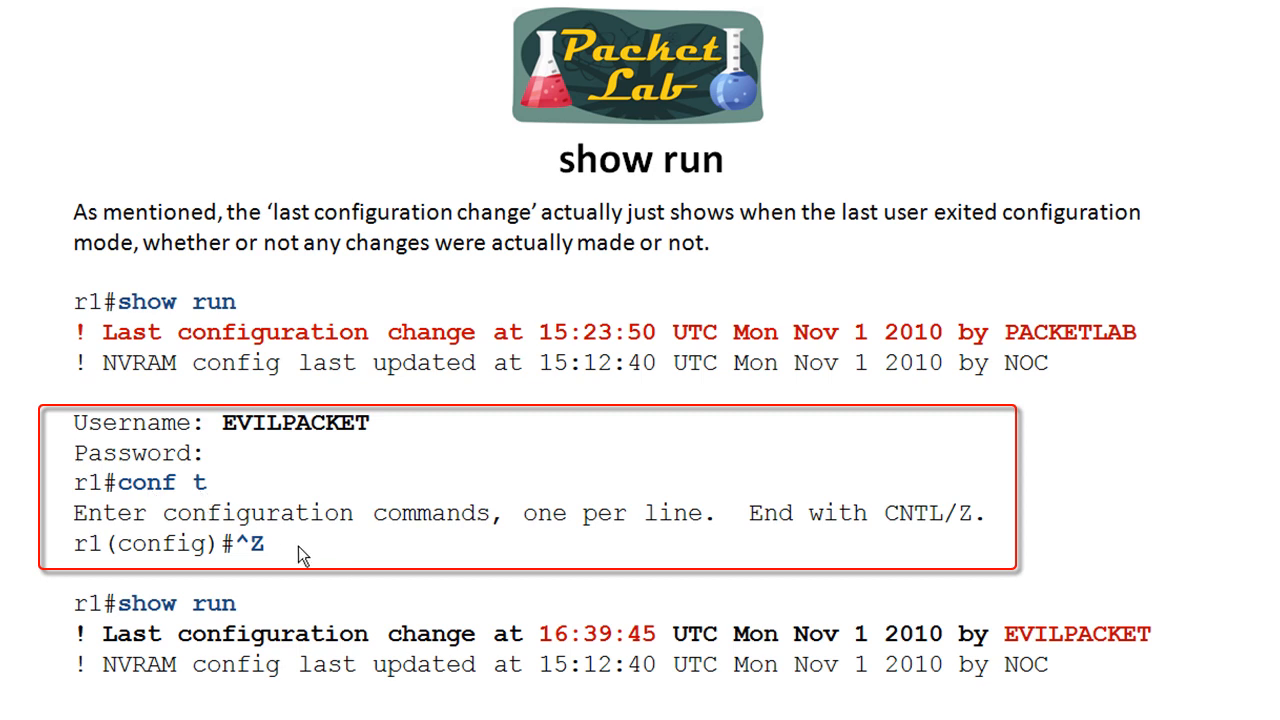
mouse_move(282, 558)
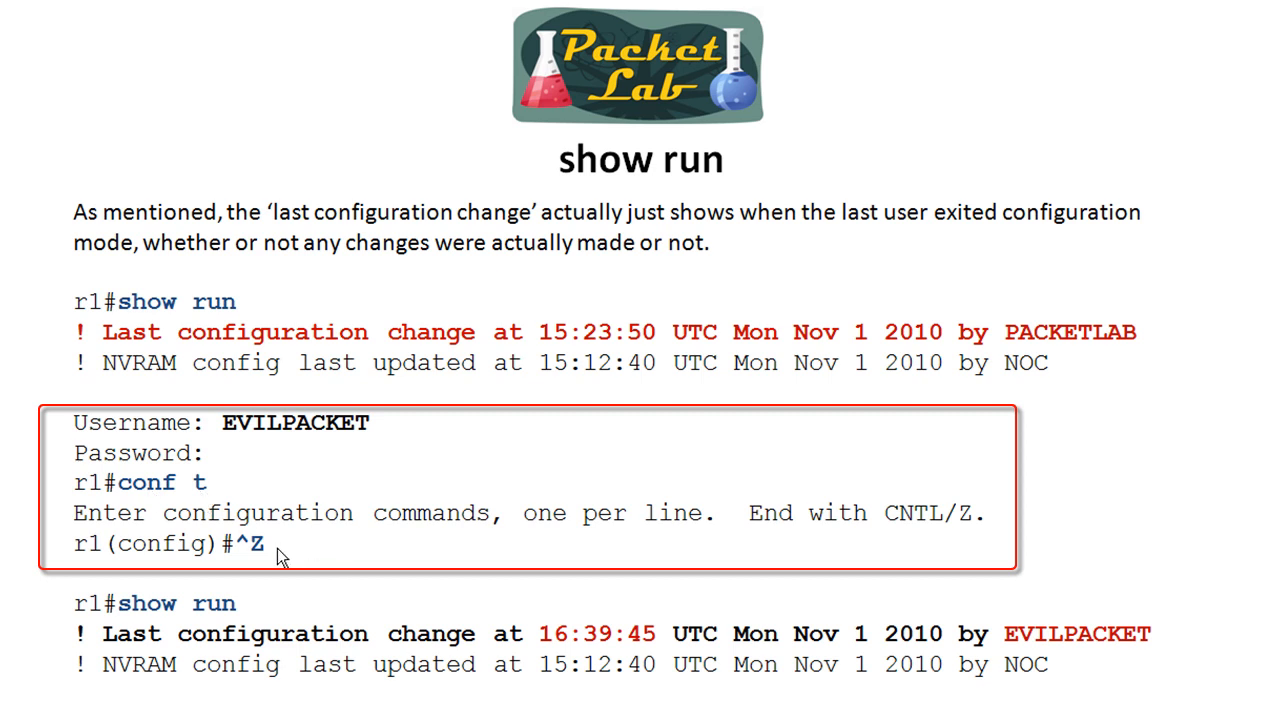
mouse_move(268, 562)
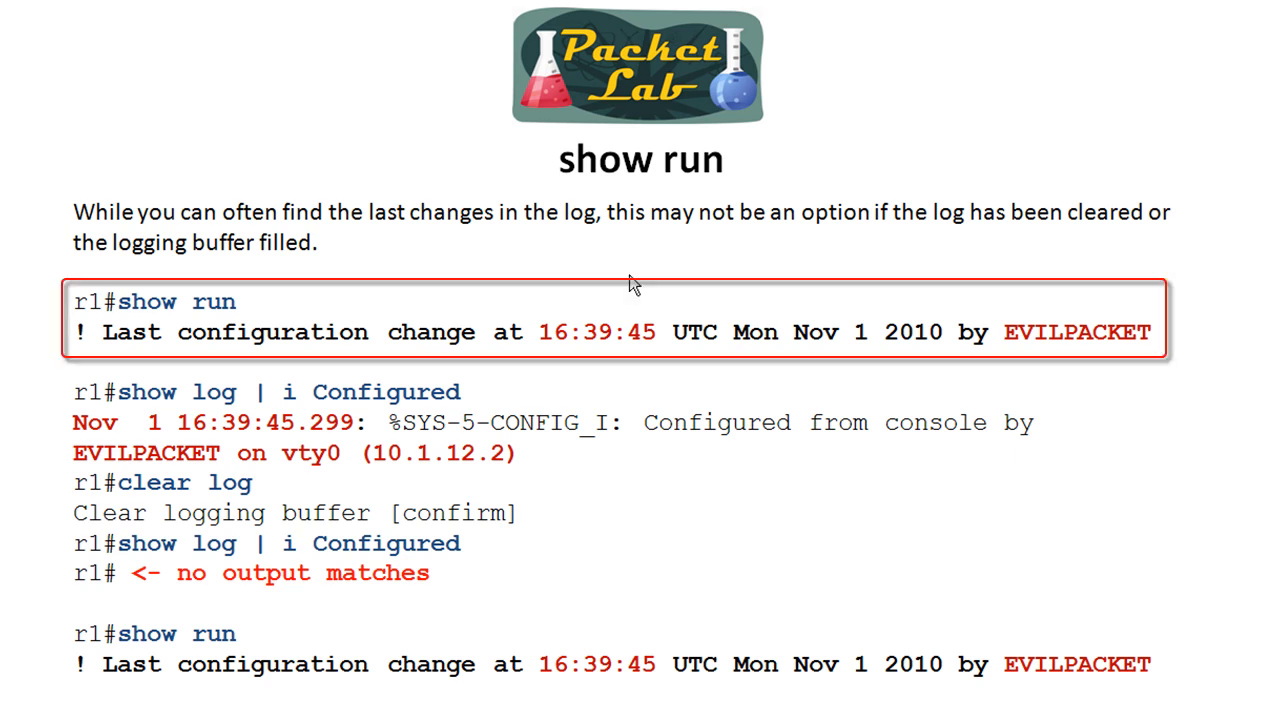
mouse_move(1050, 375)
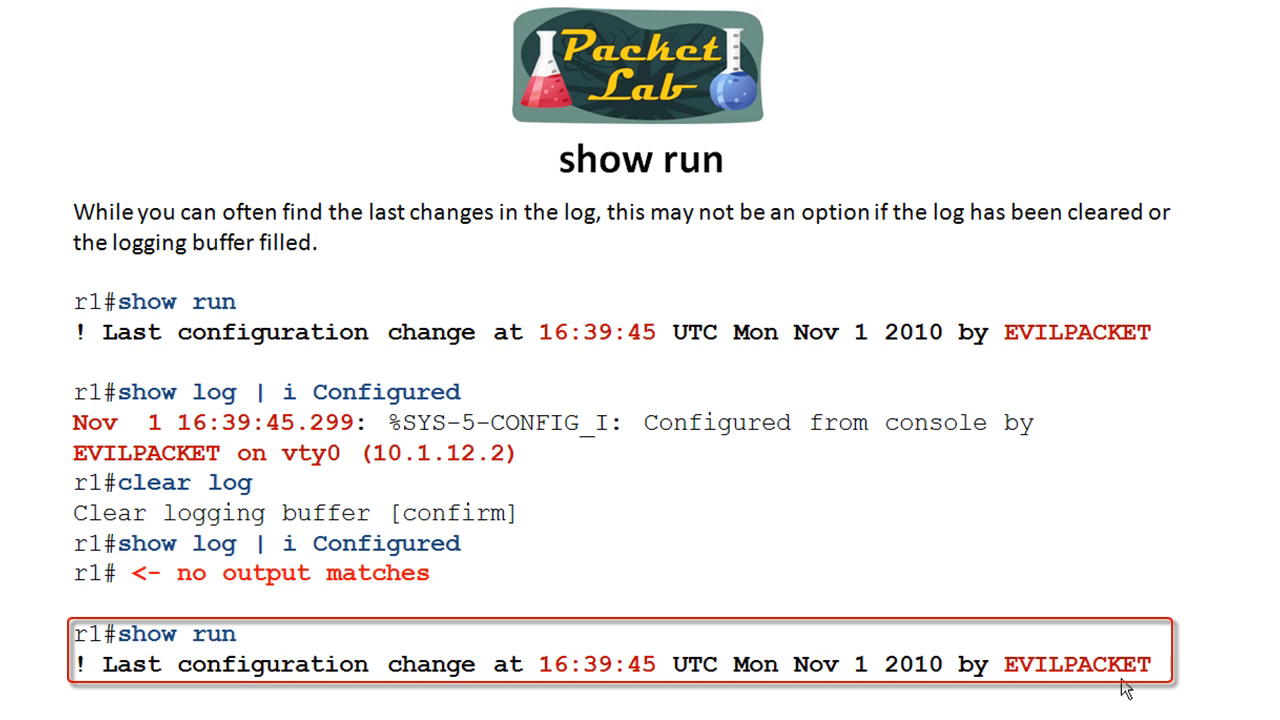
mouse_move(735, 685)
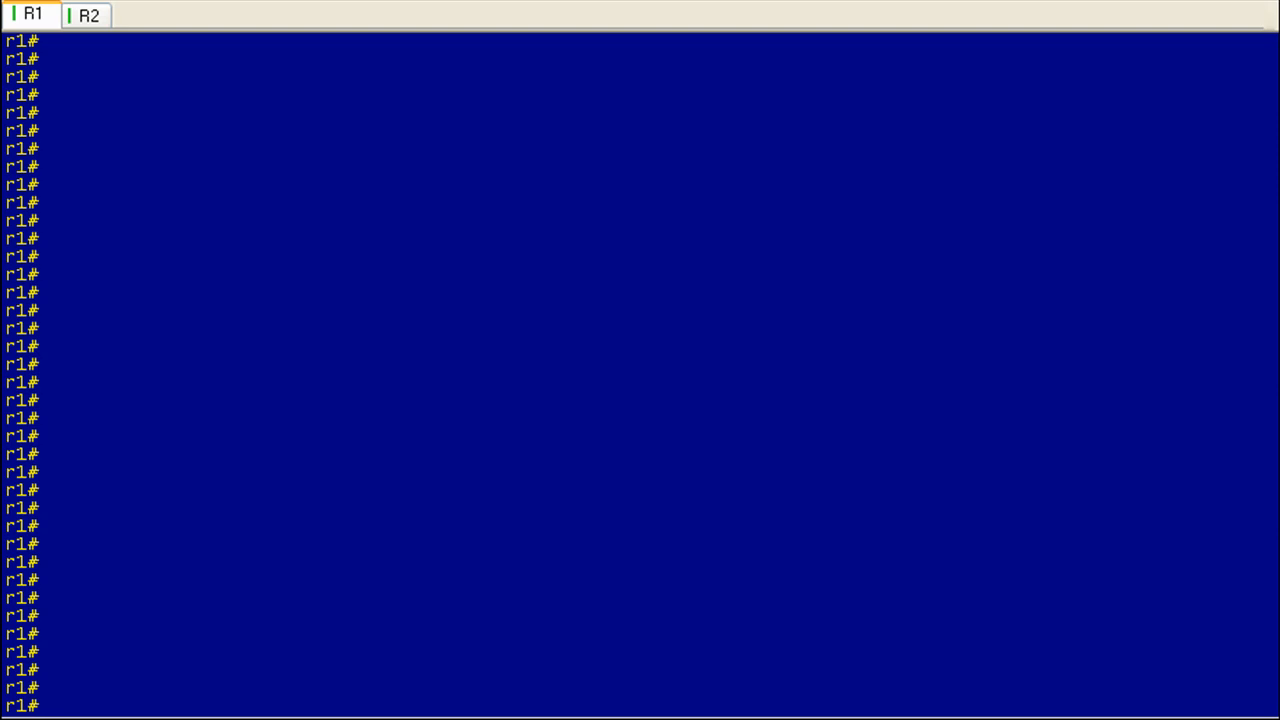
List R1's local usernames PACKETLAB, NOC and EVILPACKET, then show the clock reading 00:39:43 UTC Mar 1 2002
text(sh run | i username)
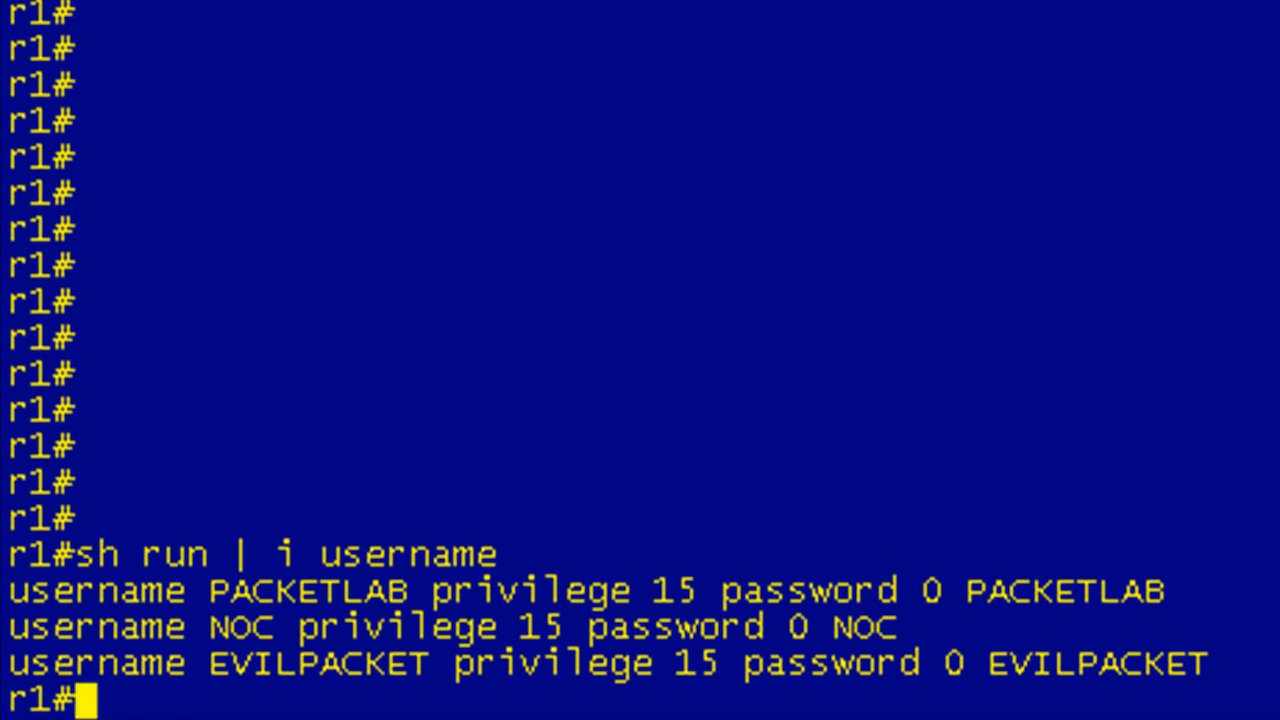
text(sh clock)
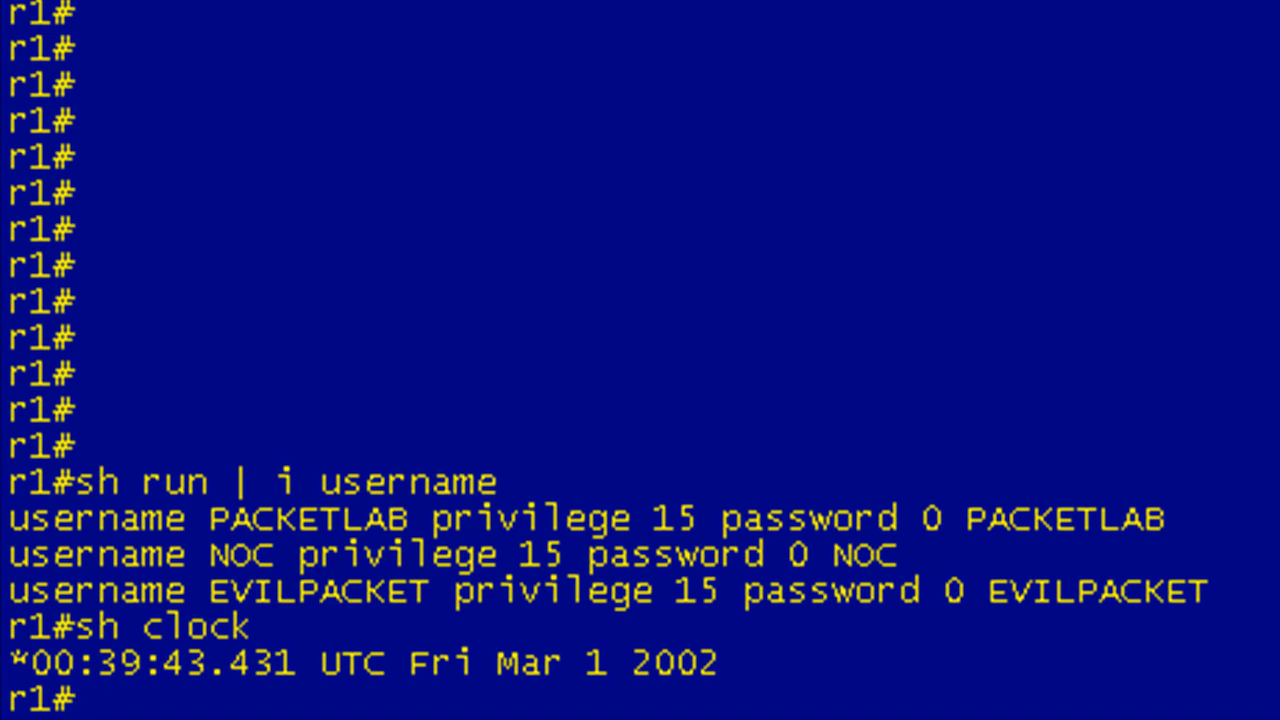
Show clock detail reporting no time source, then display the first page of the running configuration
text(s)
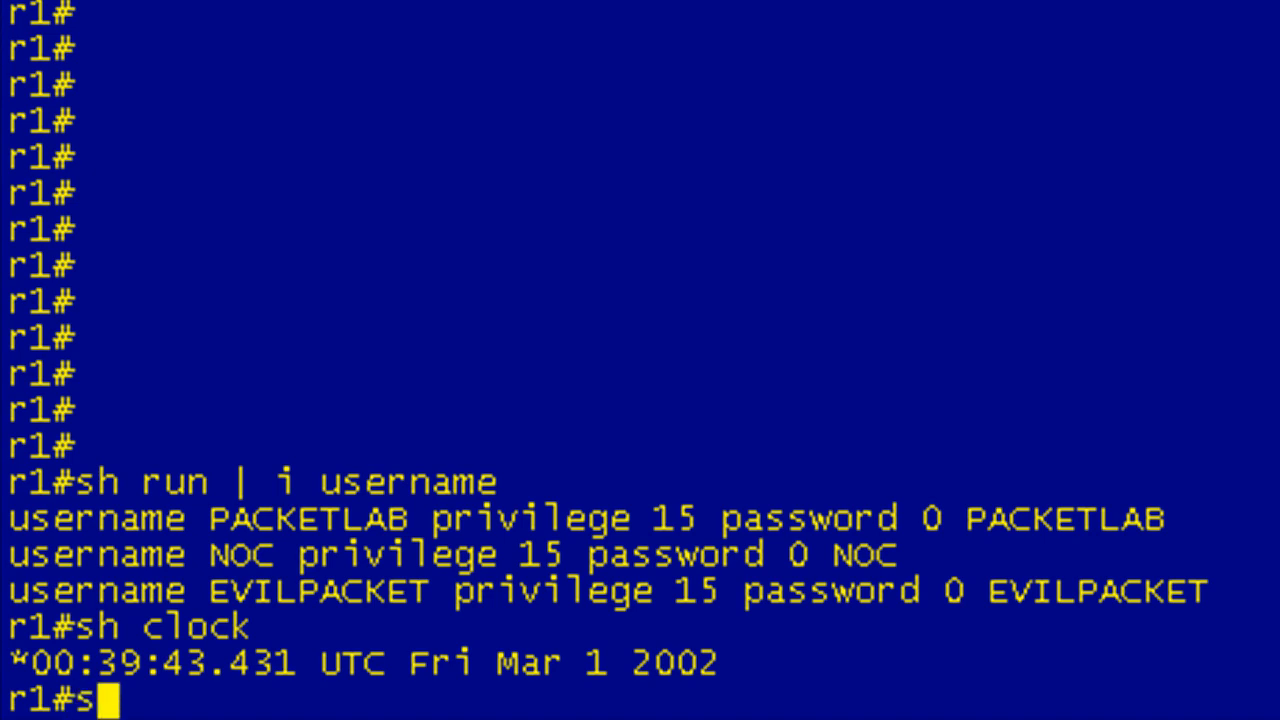
text(how clock detail)
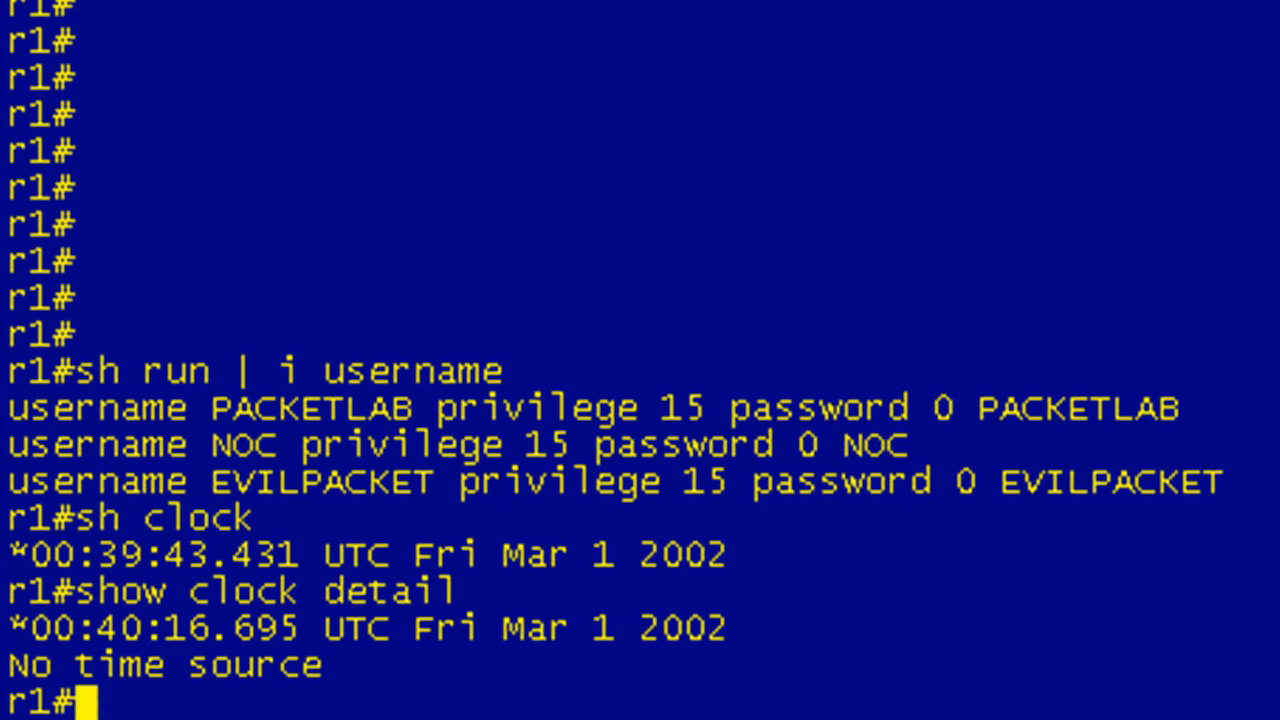
text(show run)
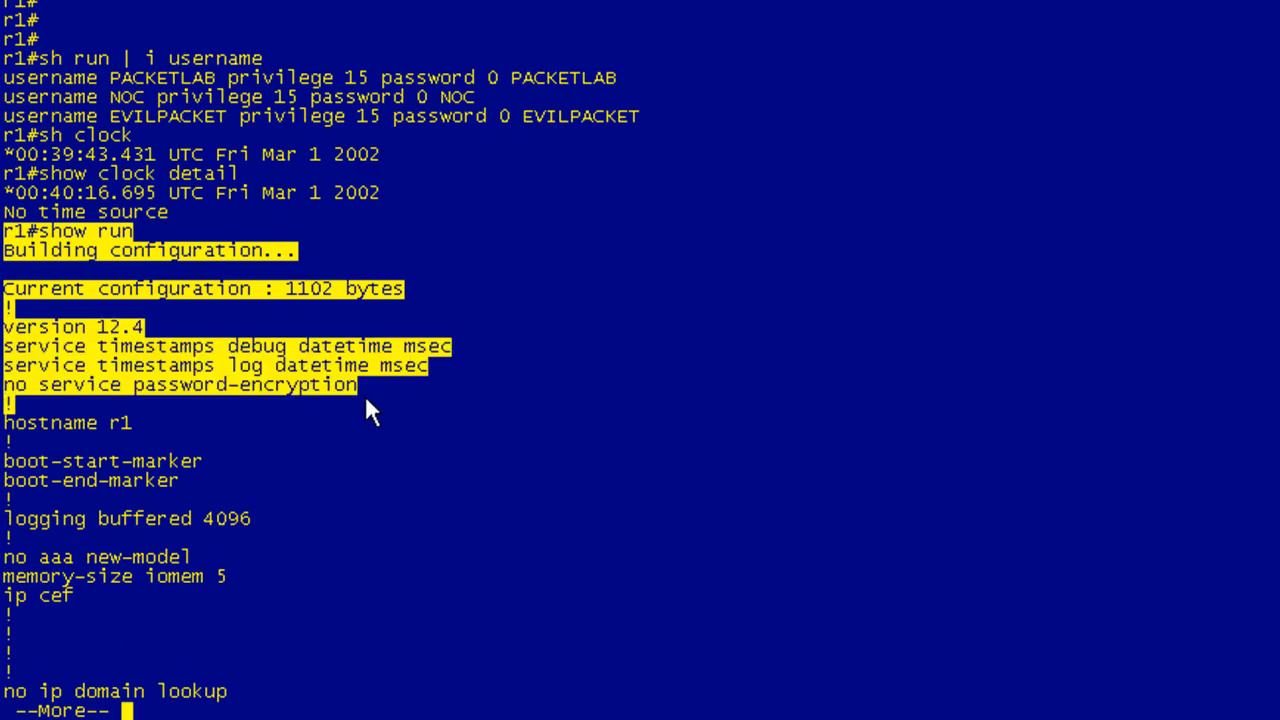
Quit the pager, confirm 41 minutes uptime via 'sh ver | i uptim', and copy running config to startup-config
key(space)
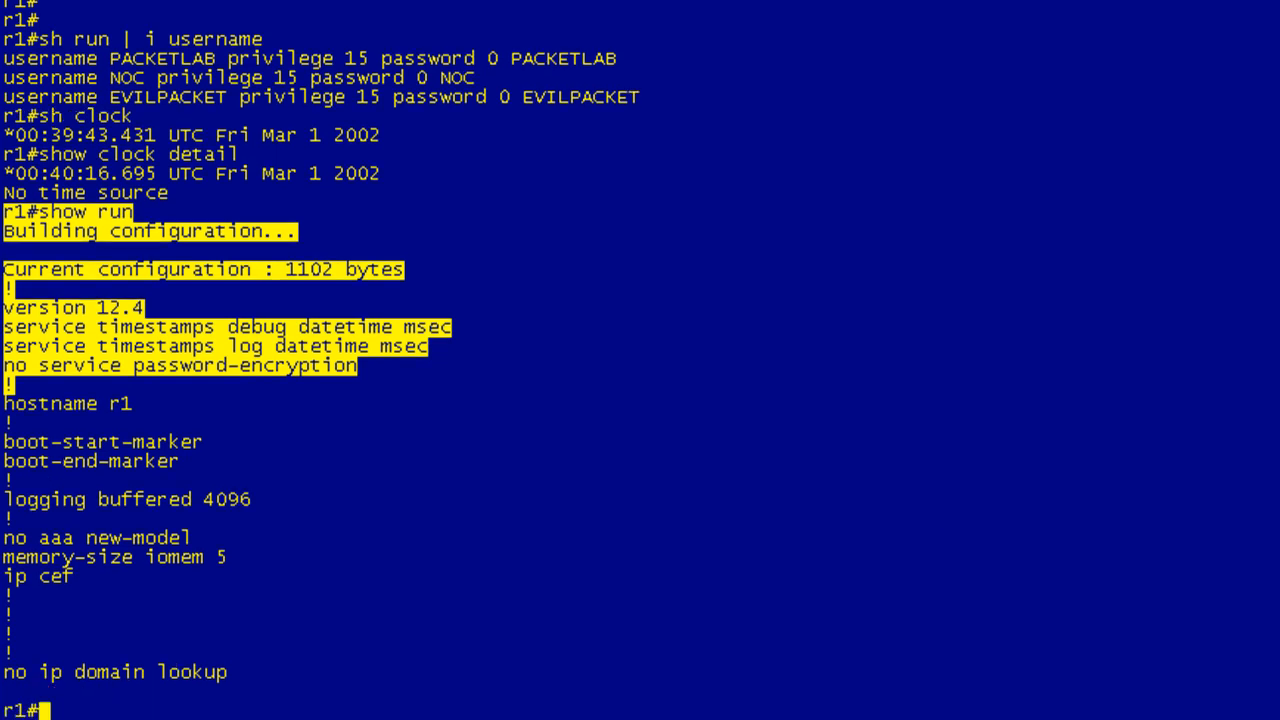
text(sh ver | i uptim)
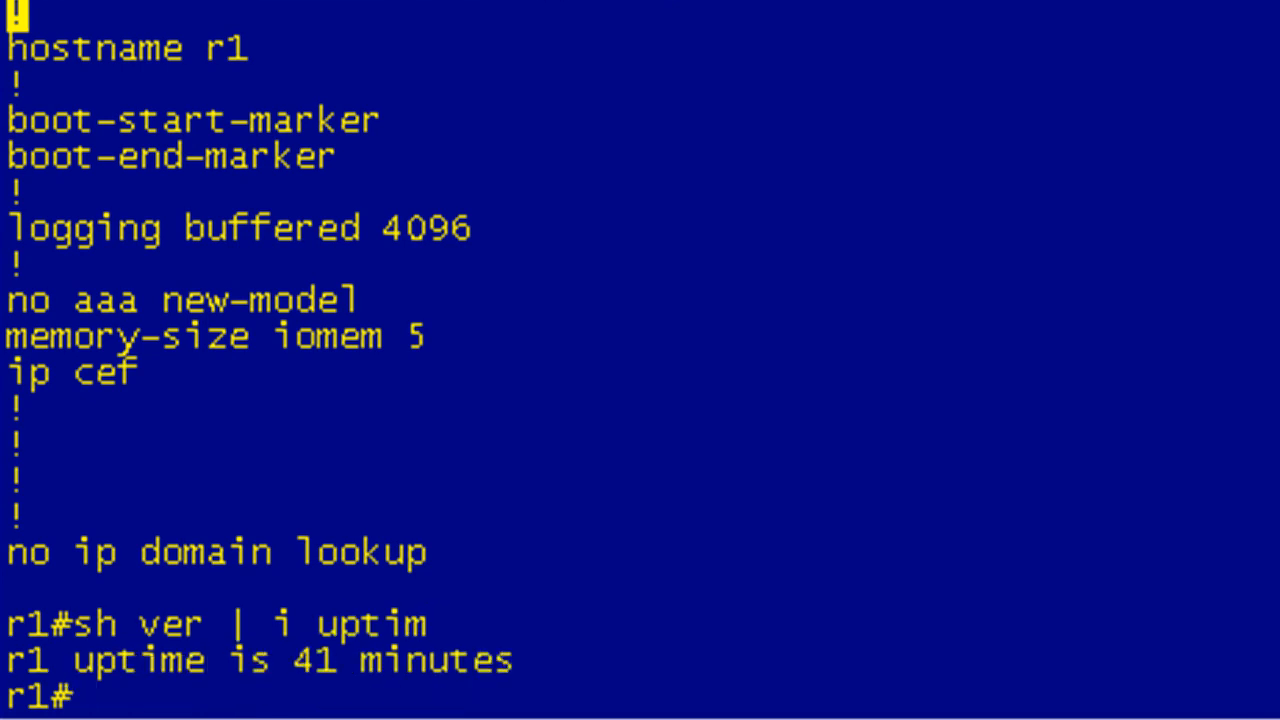
text(c)
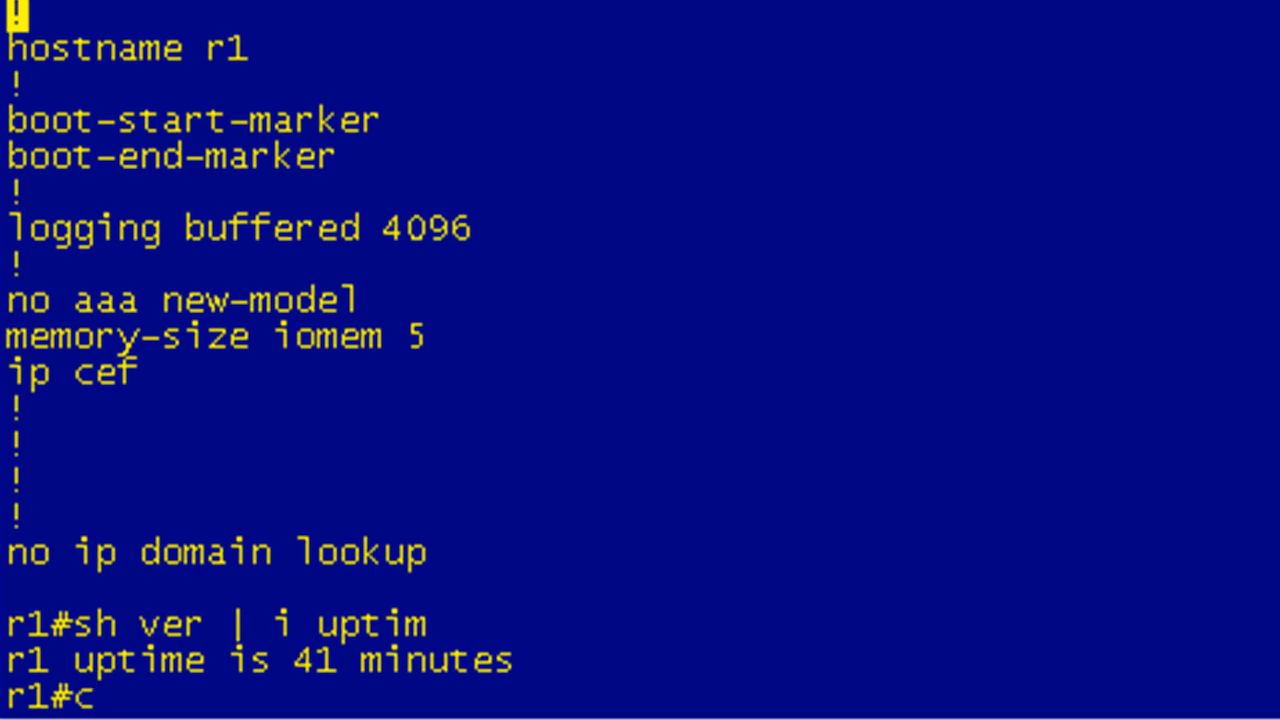
text(opy run st)
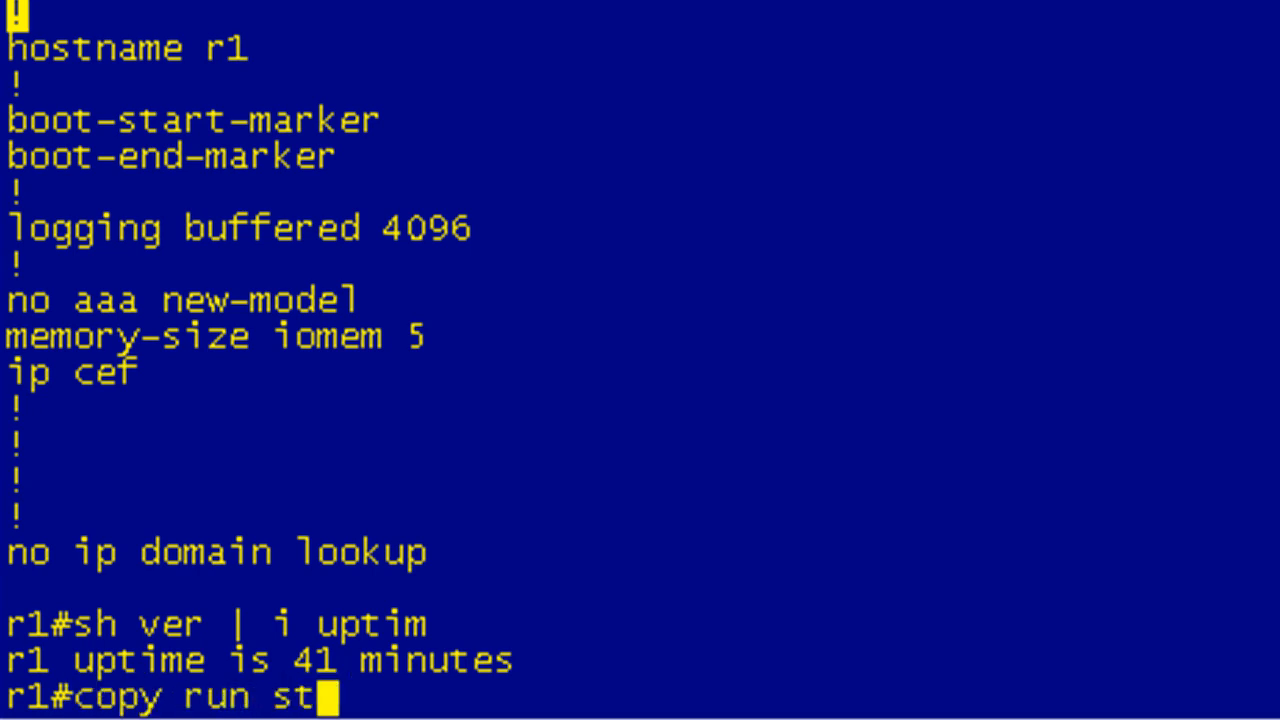
text(art)
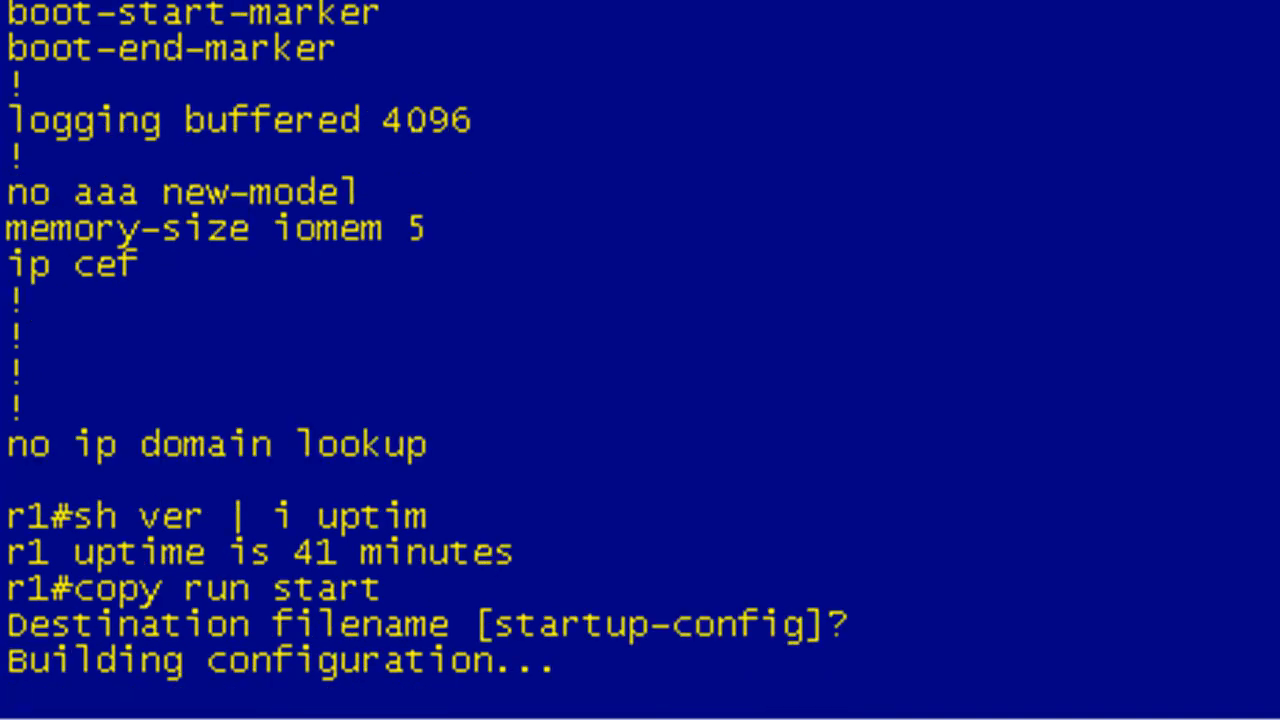
text(sh run)
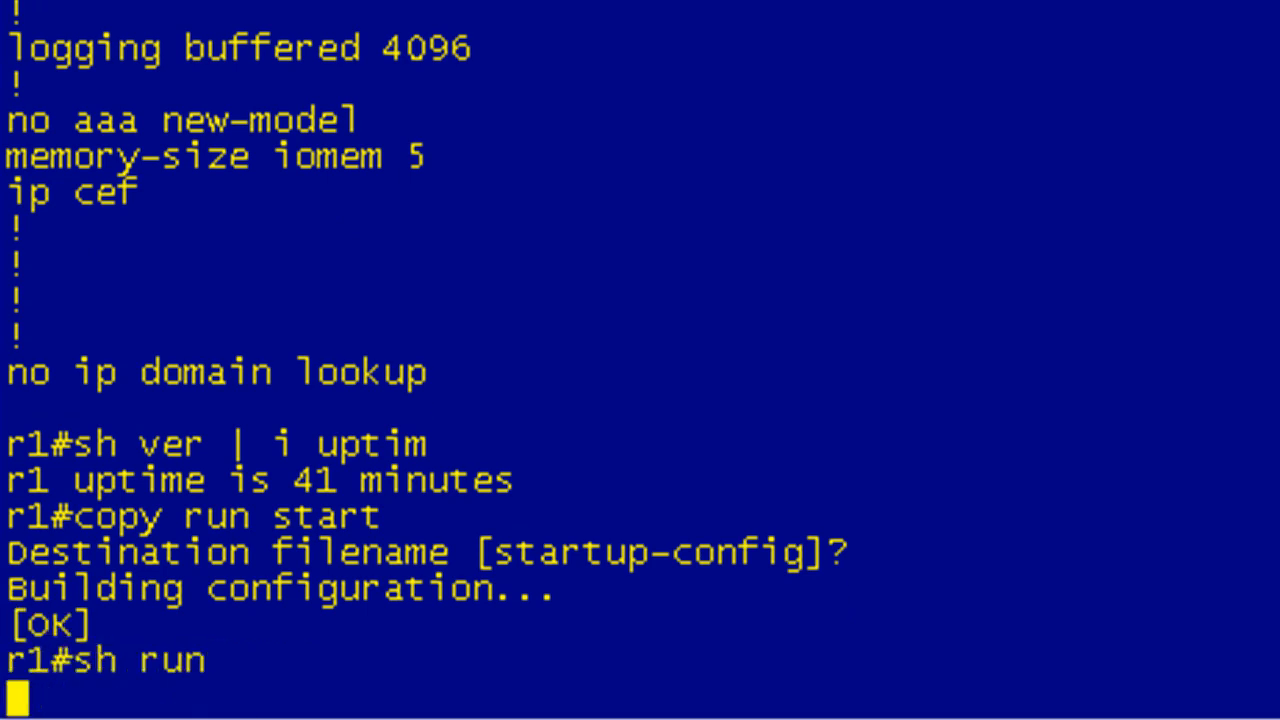
End the configuration listing, leaving the Configured from console log at 00:41:53 visible
key(Return)
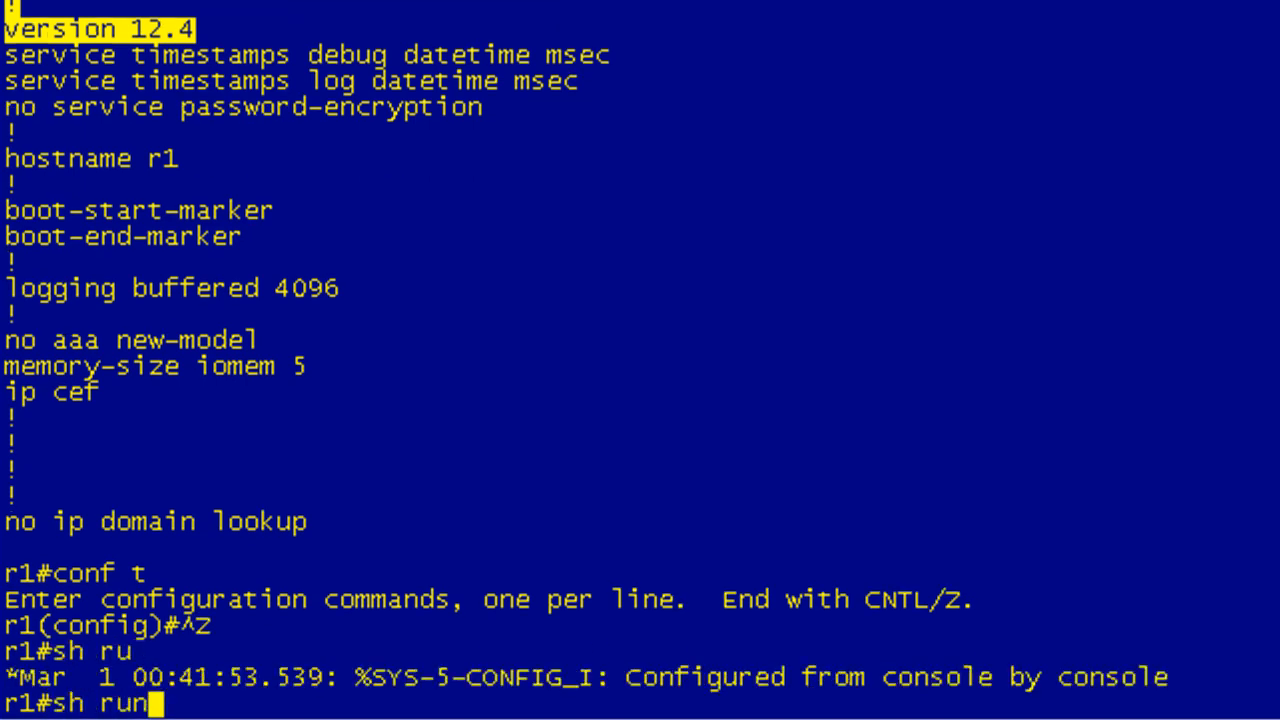
mouse_move(755, 228)
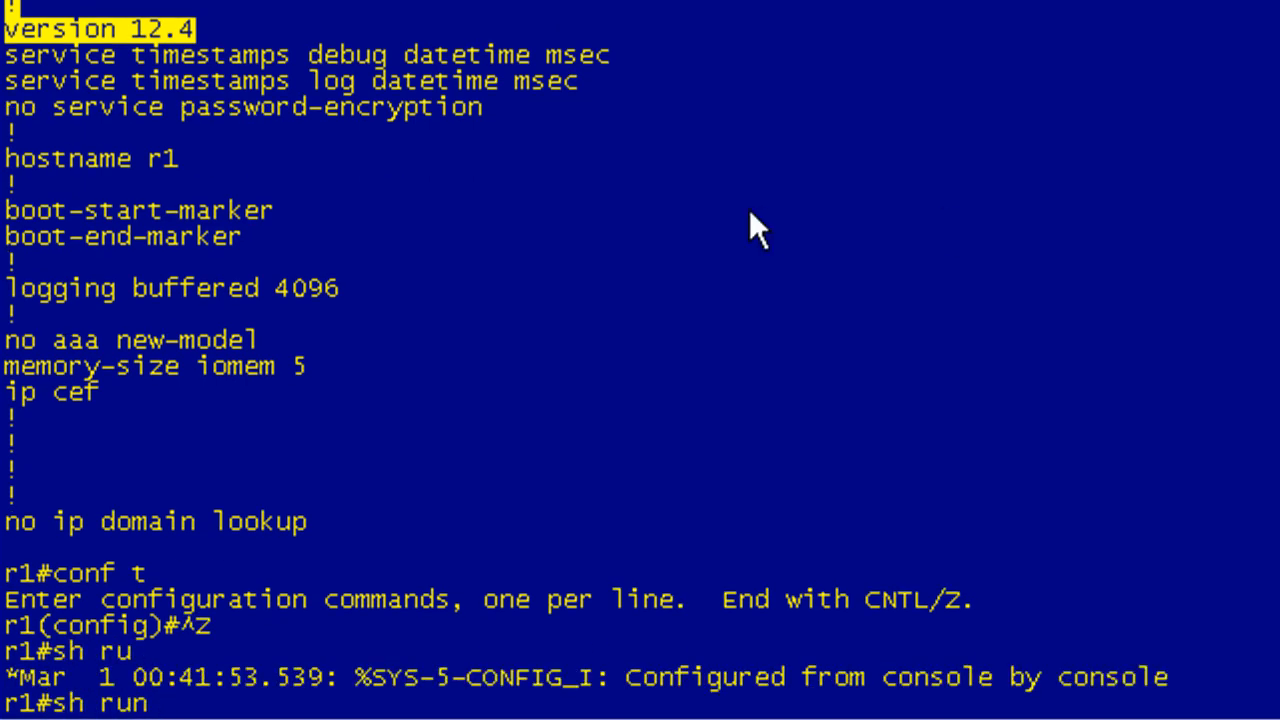
mouse_move(878, 695)
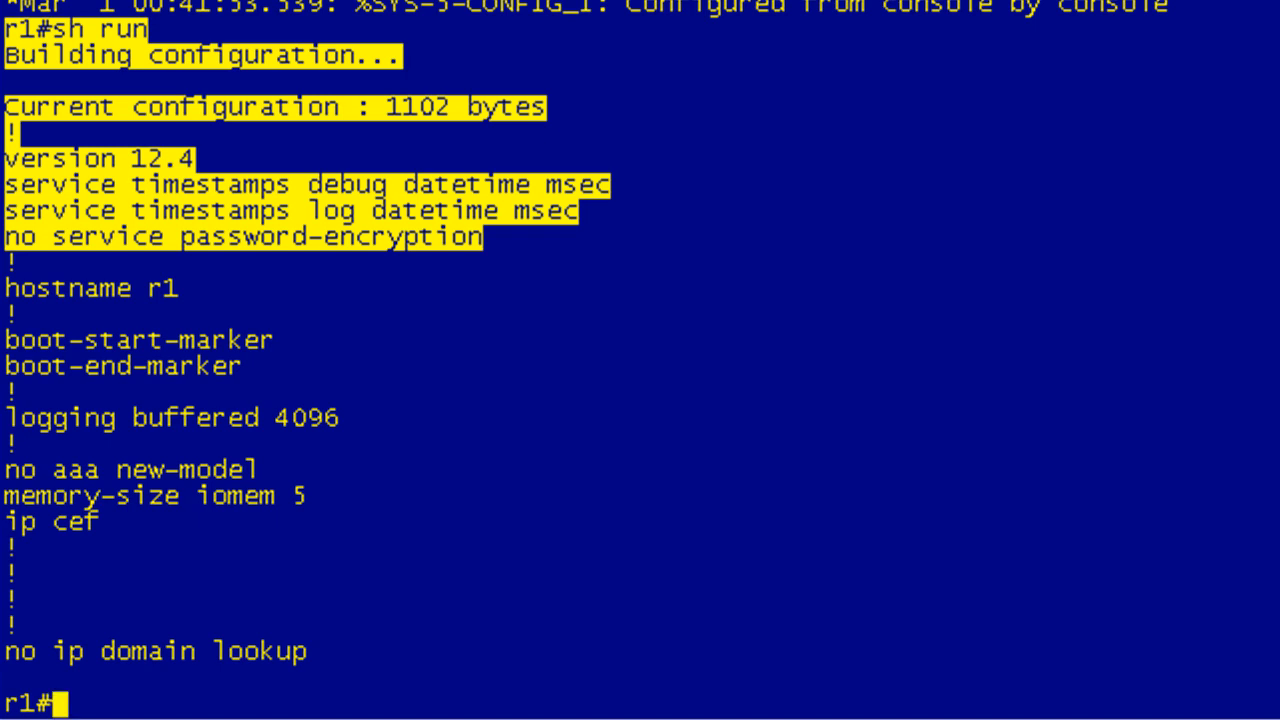
Set R1's clock to 17:48:00 01 Nov 2010
text(clock set)
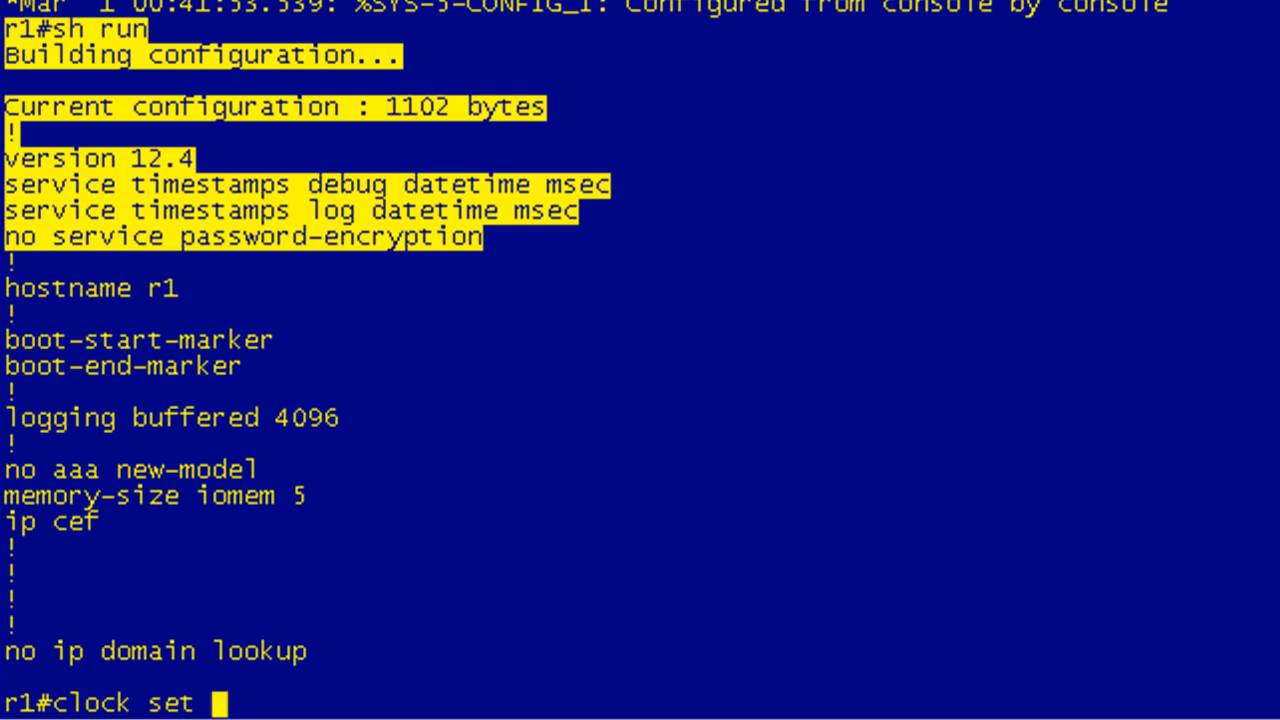
text(17)
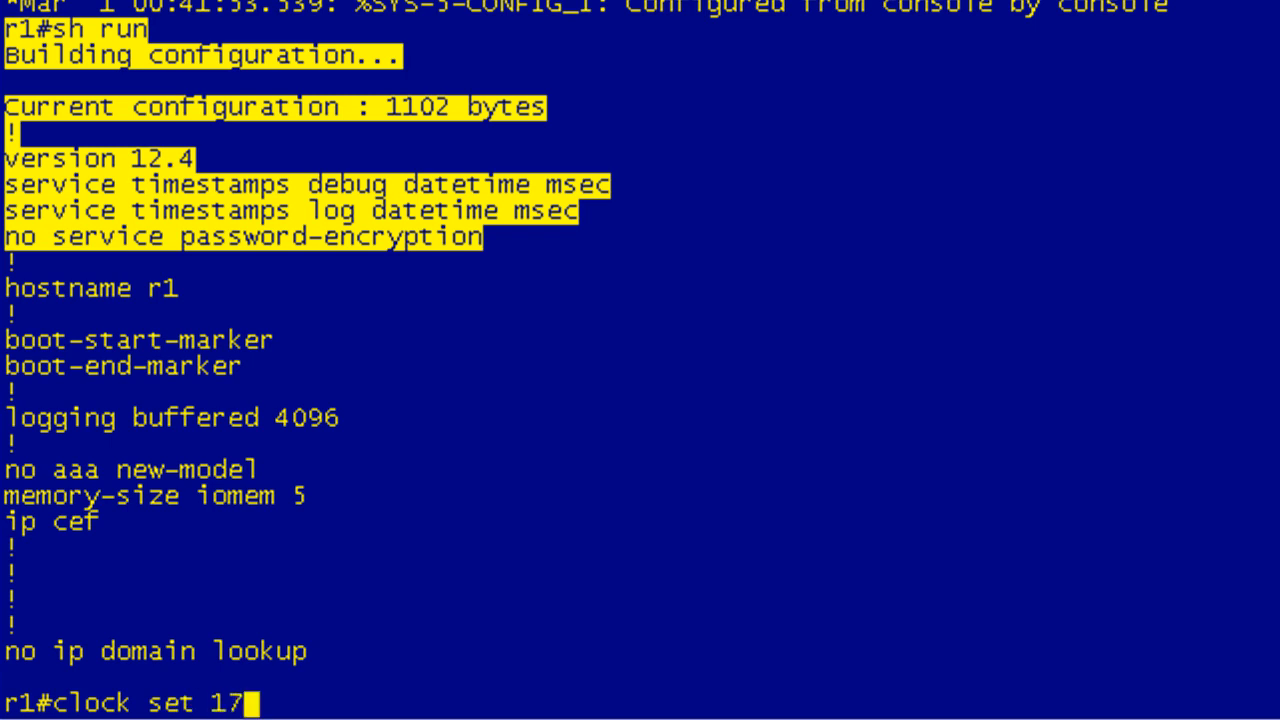
text(:48:00 01)
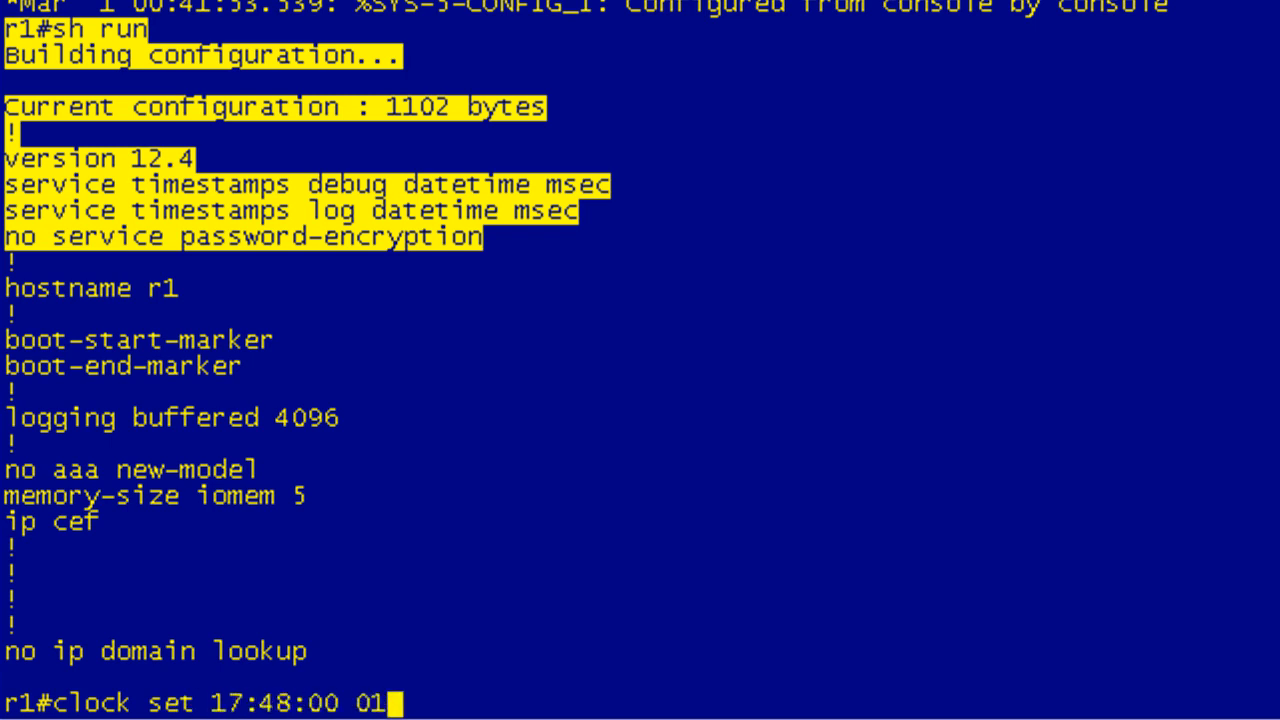
text(nov 21)
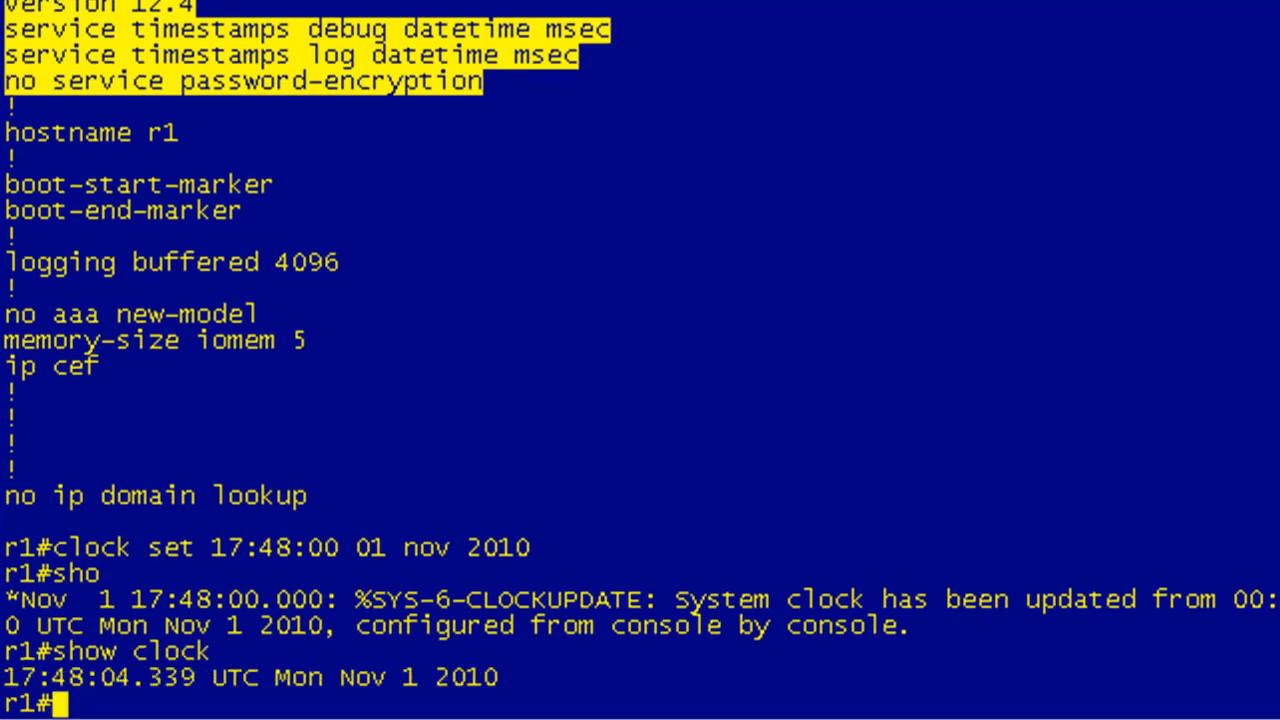
Verify with show clock and show clock detail that the time source is user configuration
text(show clock)
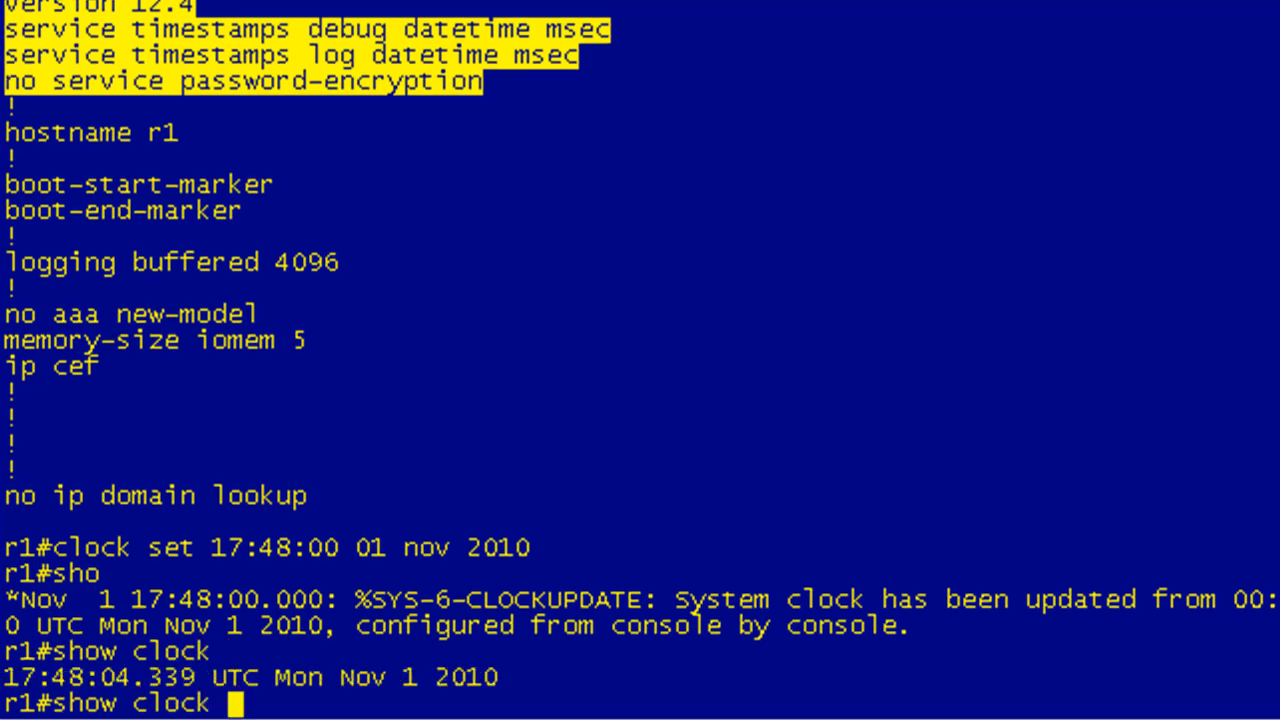
text(show clock detail)
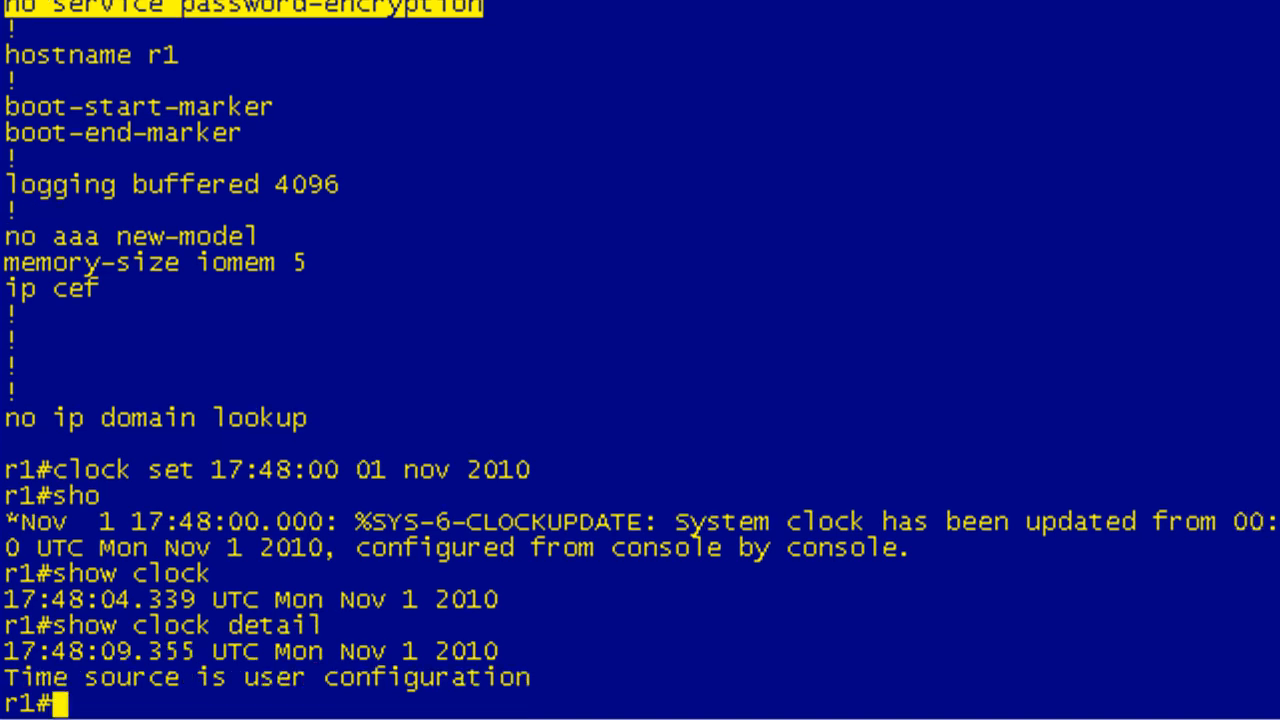
key(enter)
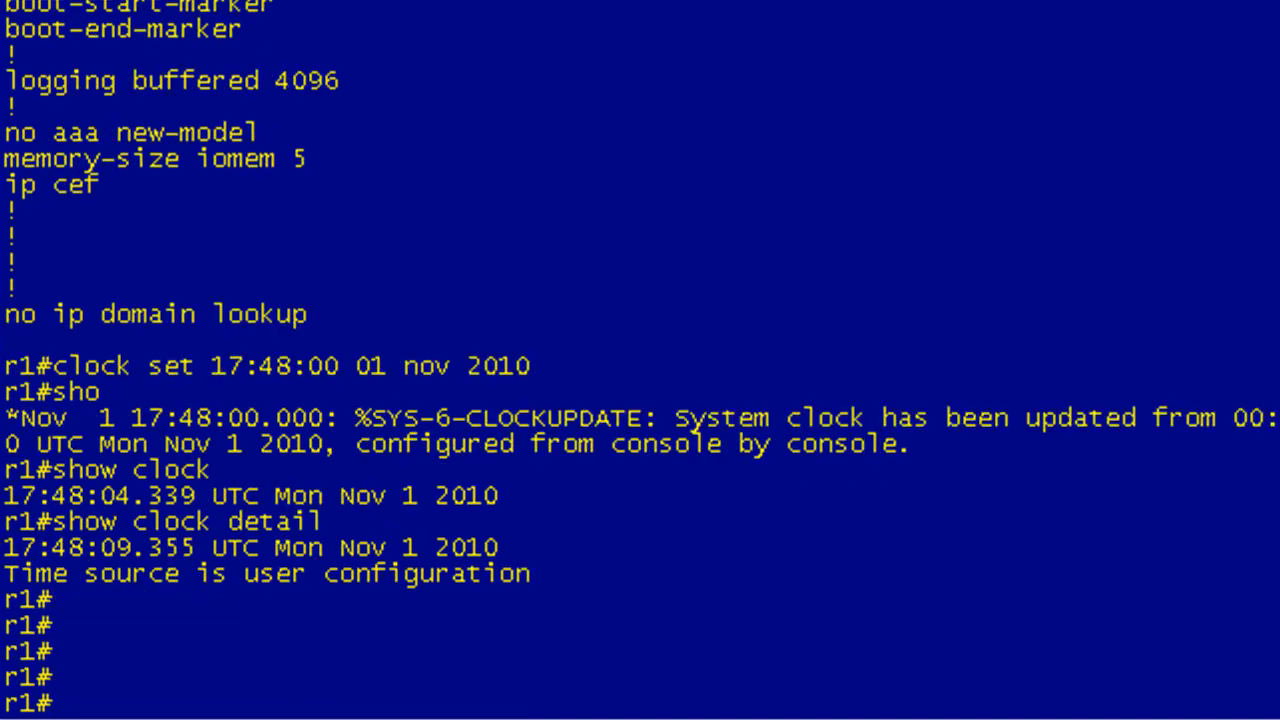
Write memory and confirm show run reports NVRAM config last updated at 17:48:17 UTC Mon Nov 1 2010
text(w)
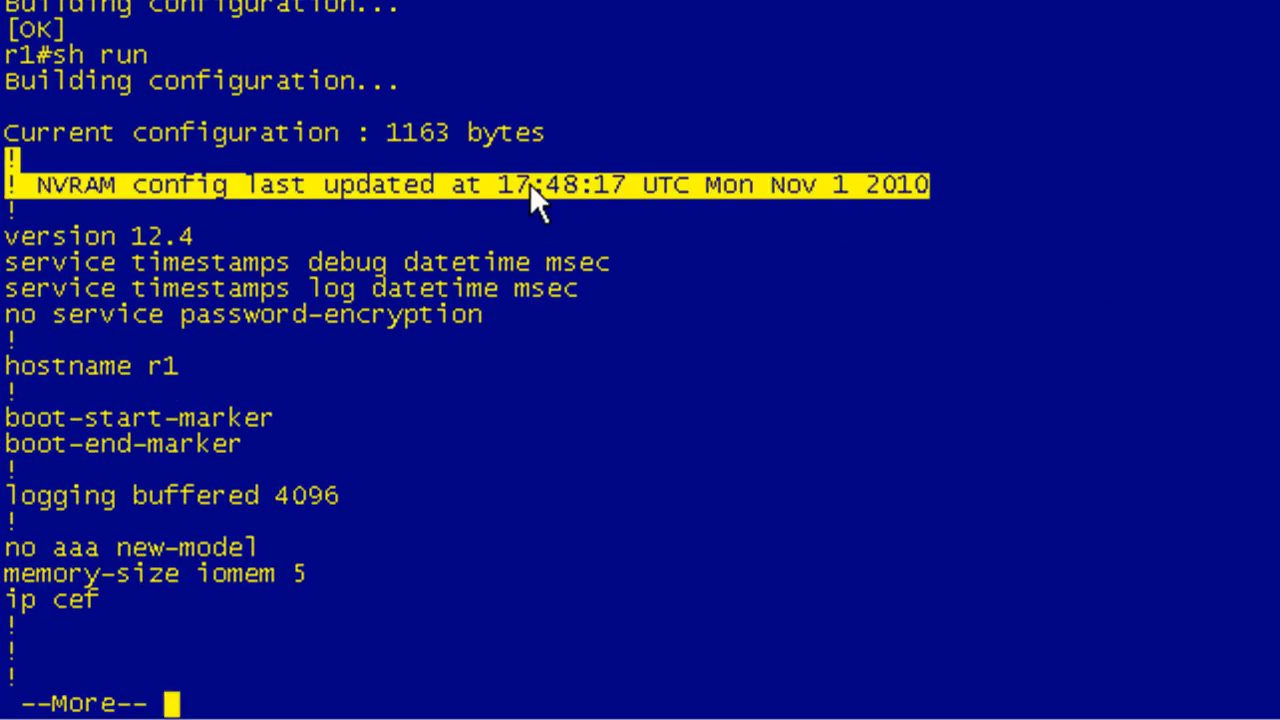
mouse_move(620, 235)
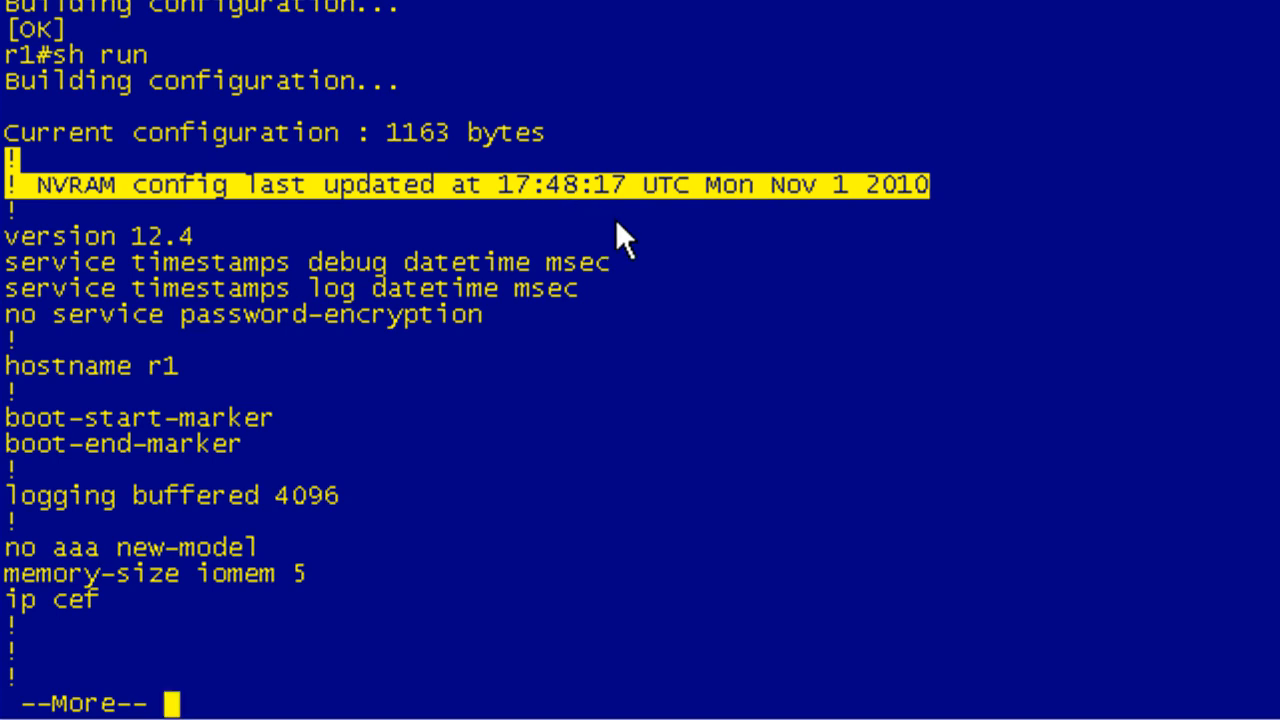
mouse_move(865, 215)
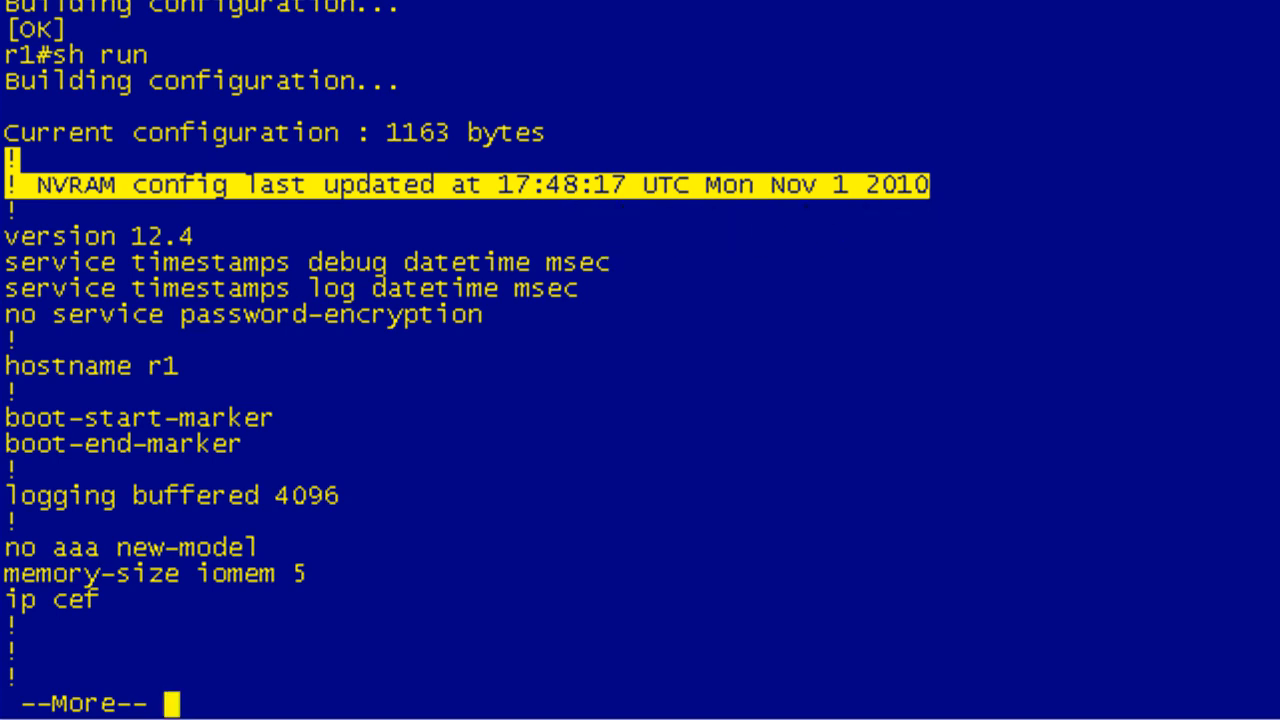
key(space)
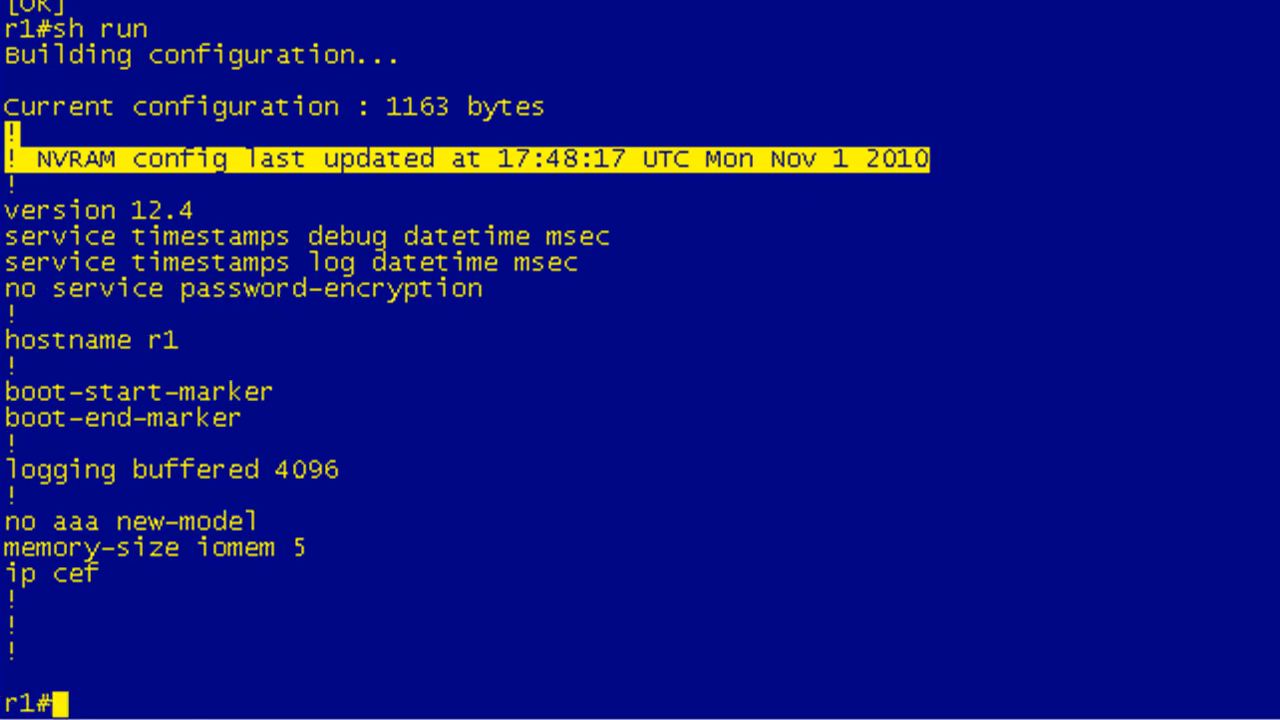
Enter and leave config mode so show run adds Last configuration change at 17:48:46 UTC
text(con f)
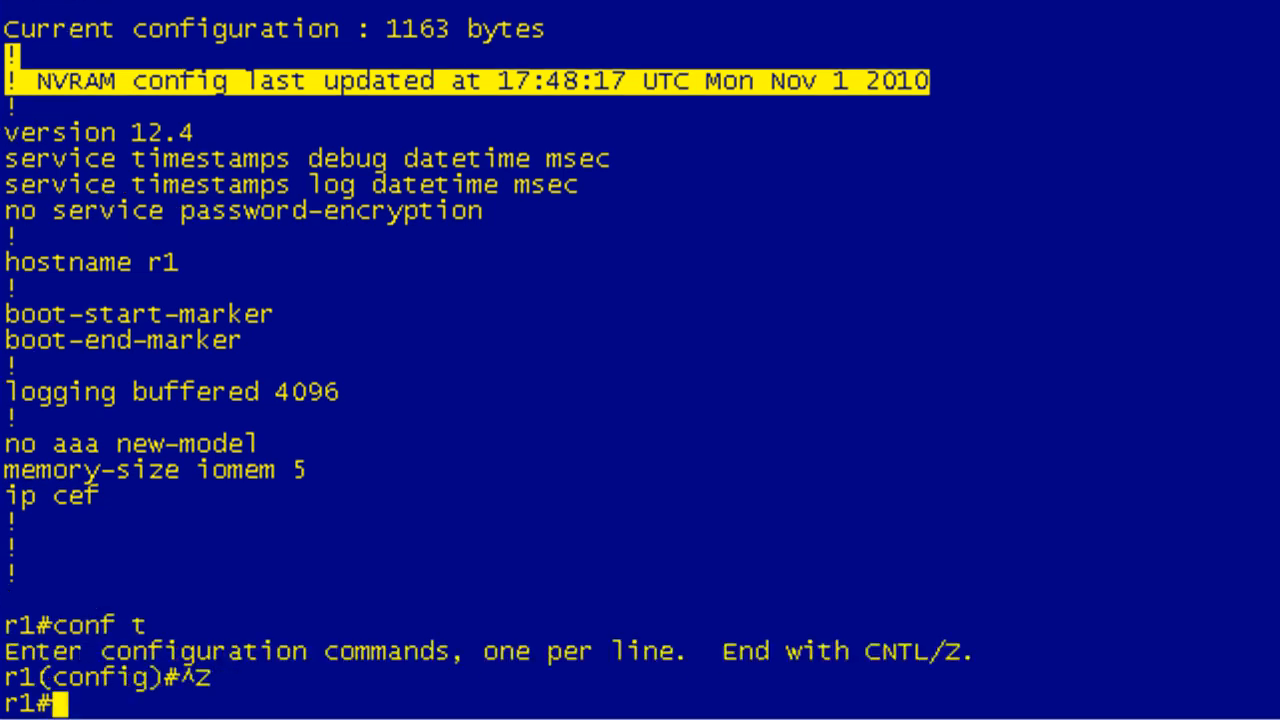
text(sh run)
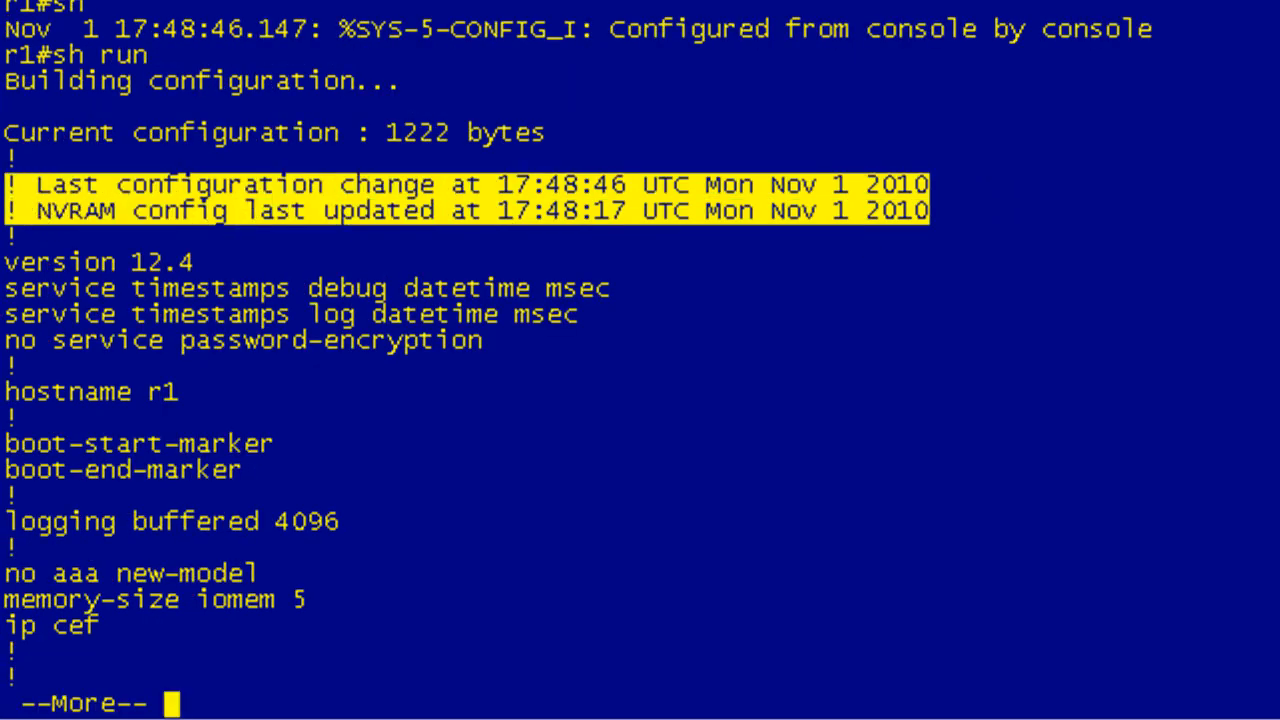
mouse_move(985, 305)
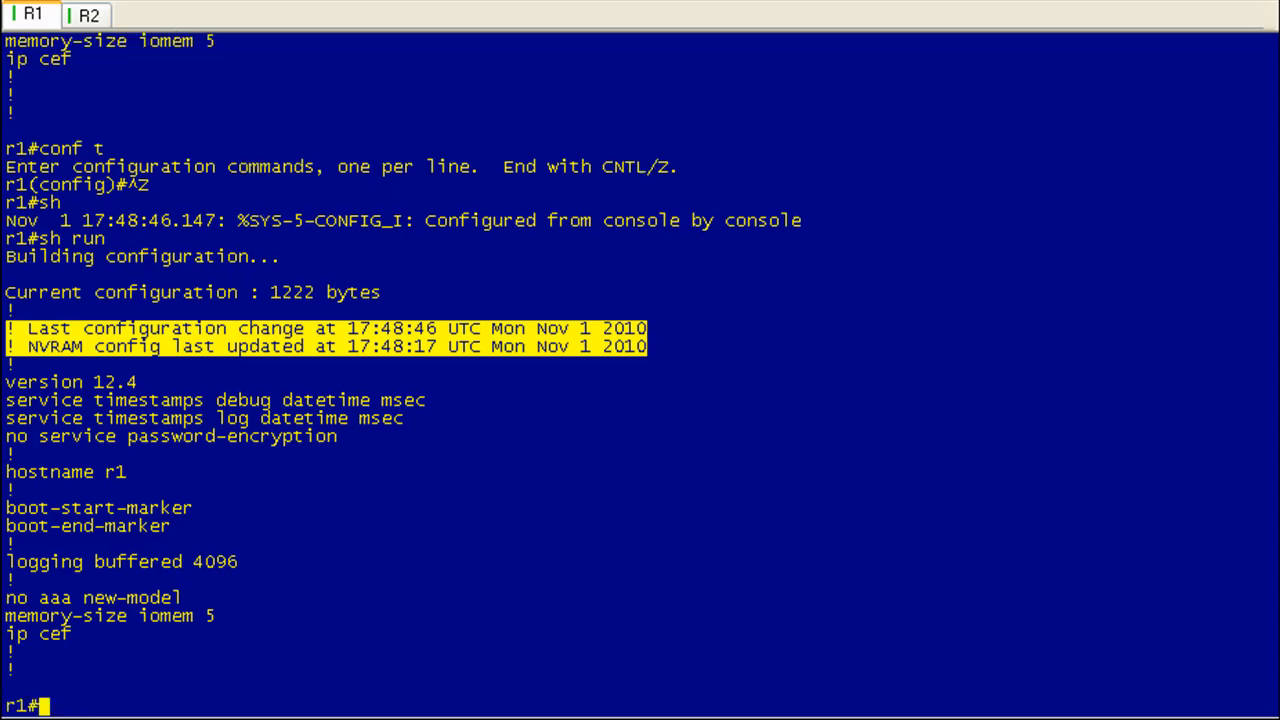
Give loopback0 address 1.1.1.1 255.255.255.255 and exit config mode, updating last change to 17:50:26
text(int)
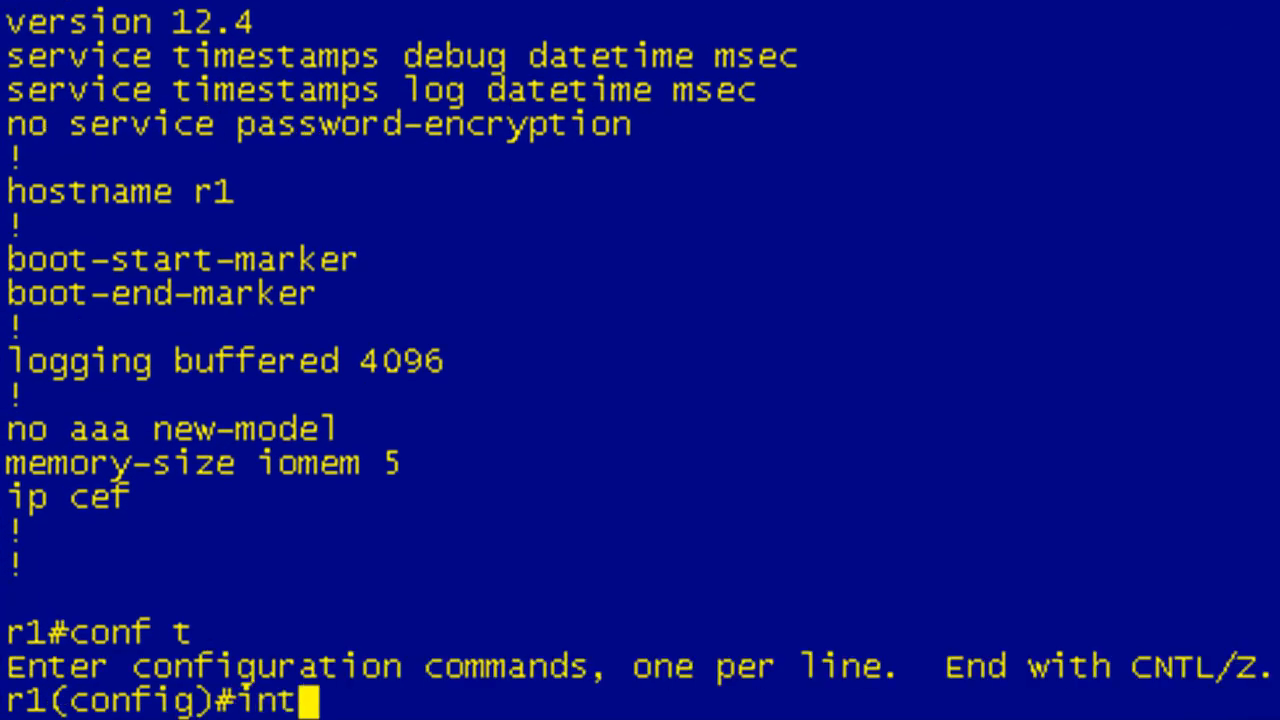
text(lo0)
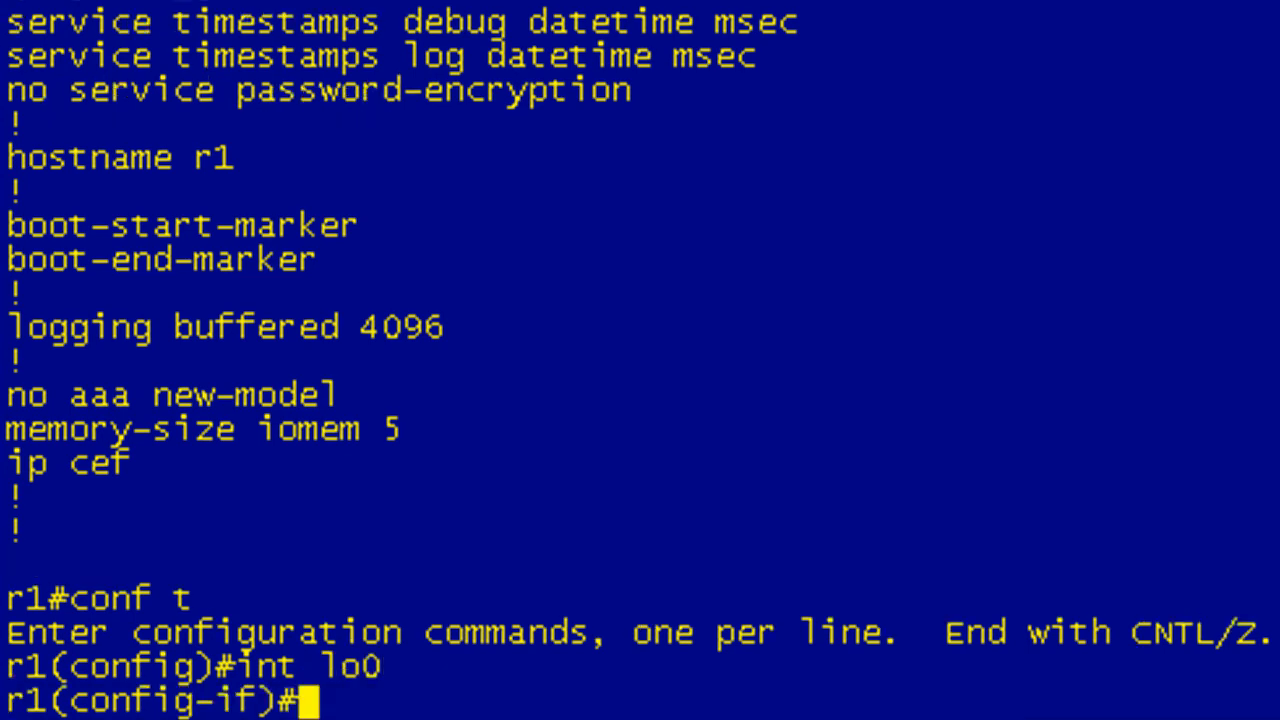
text(ip addres1.1.1.1 255.255.255.255)
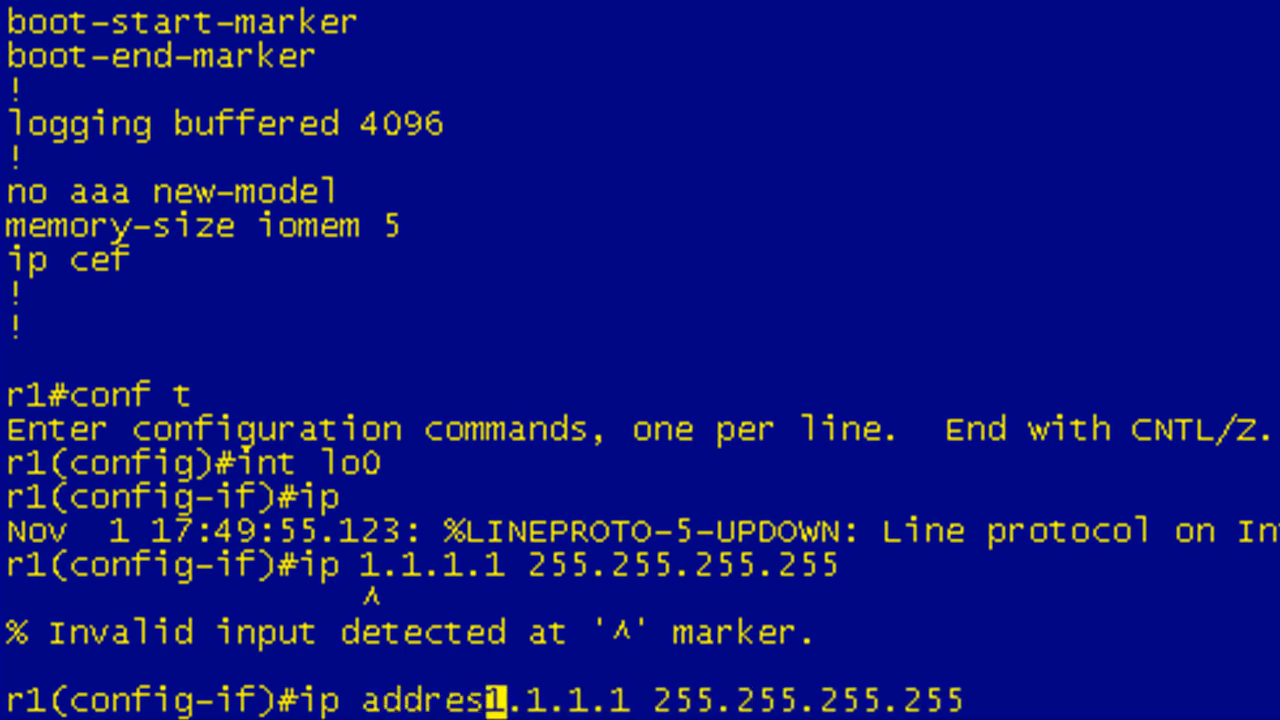
key(ctrl+z)
text(sh run)
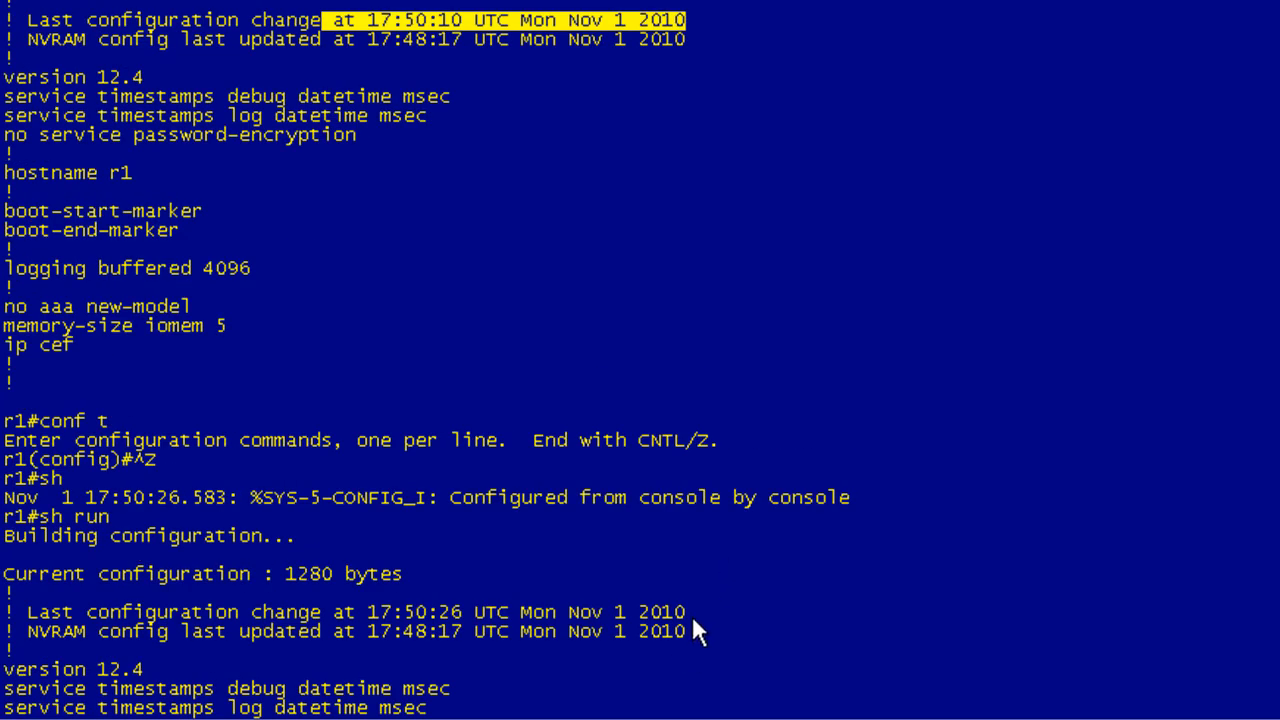
mouse_move(375, 40)
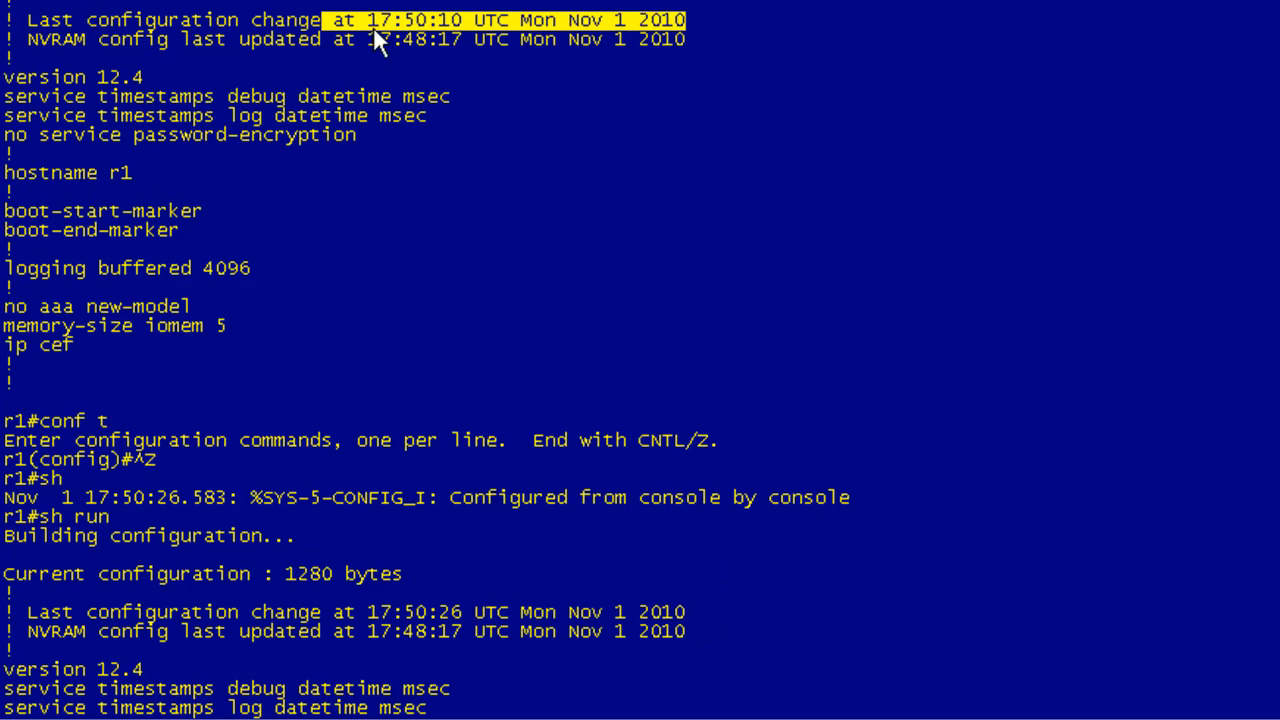
mouse_move(393, 33)
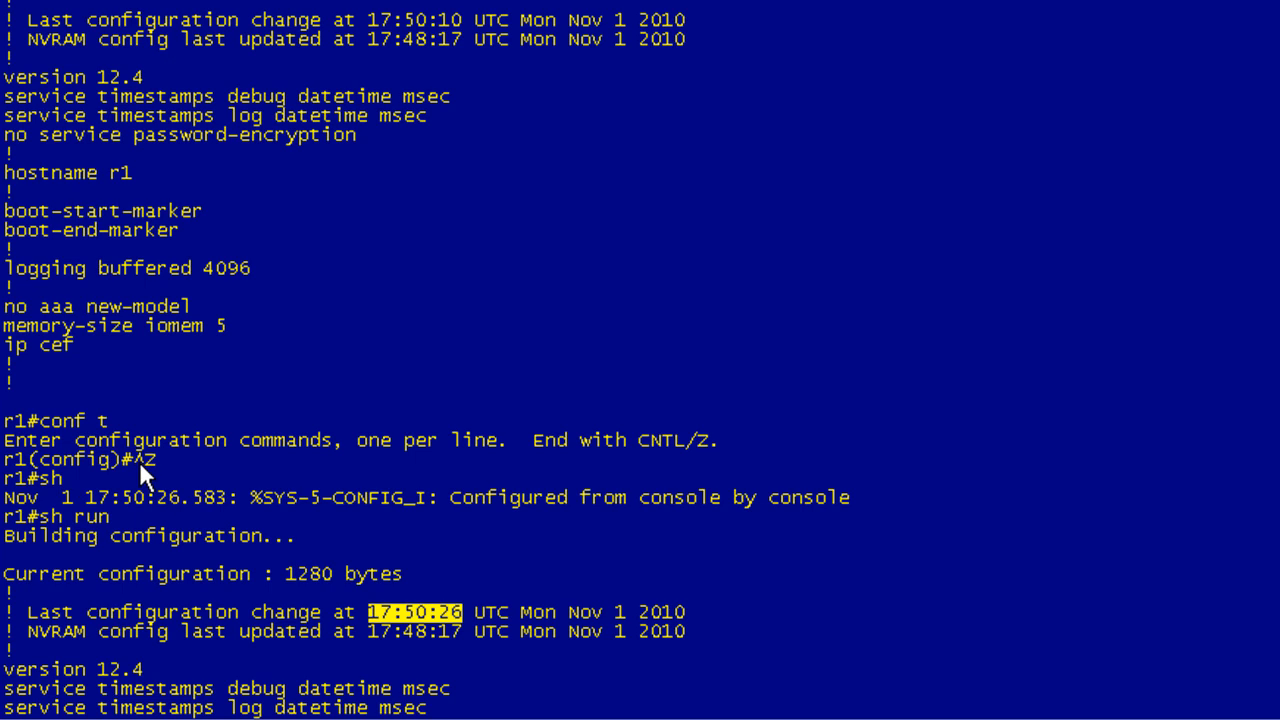
mouse_move(410, 695)
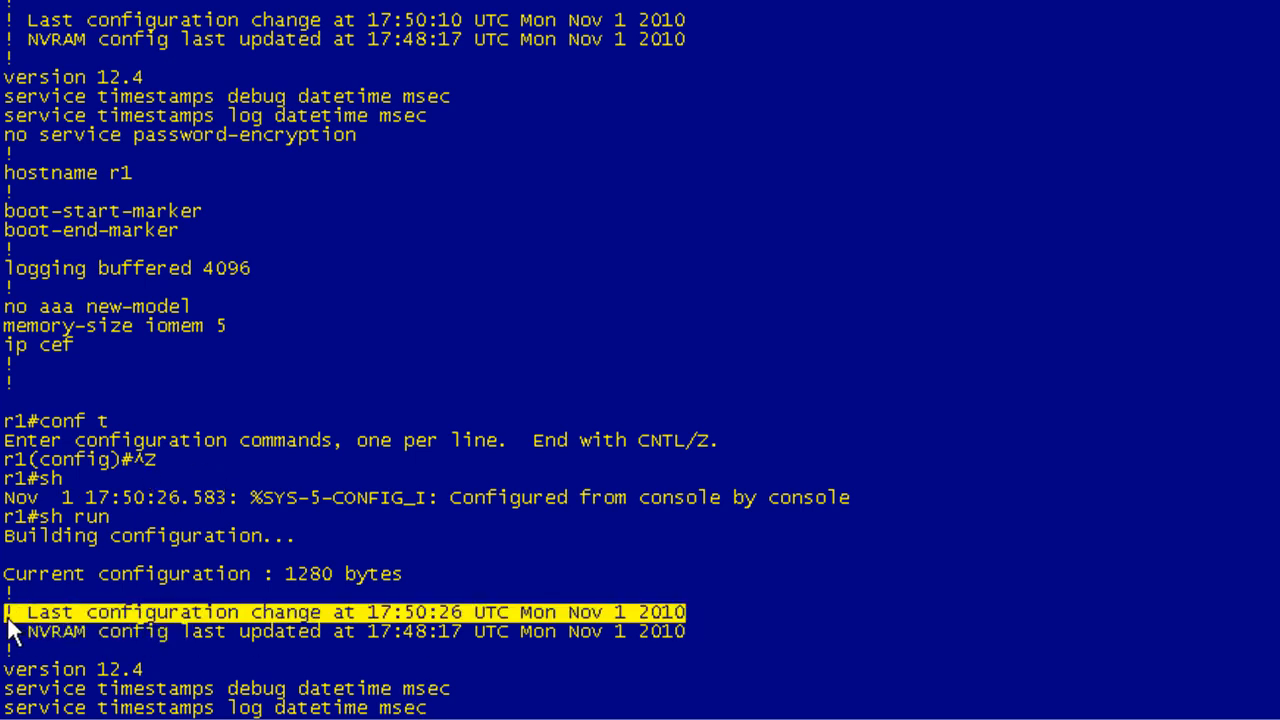
mouse_move(285, 620)
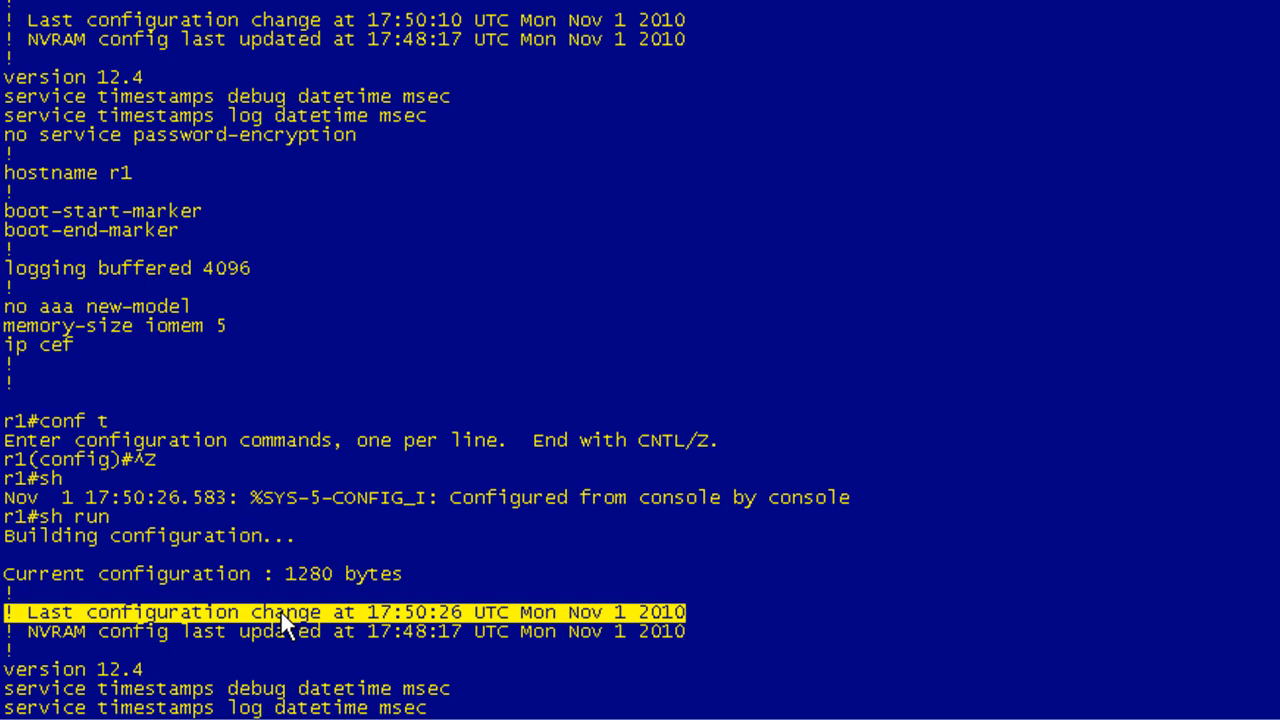